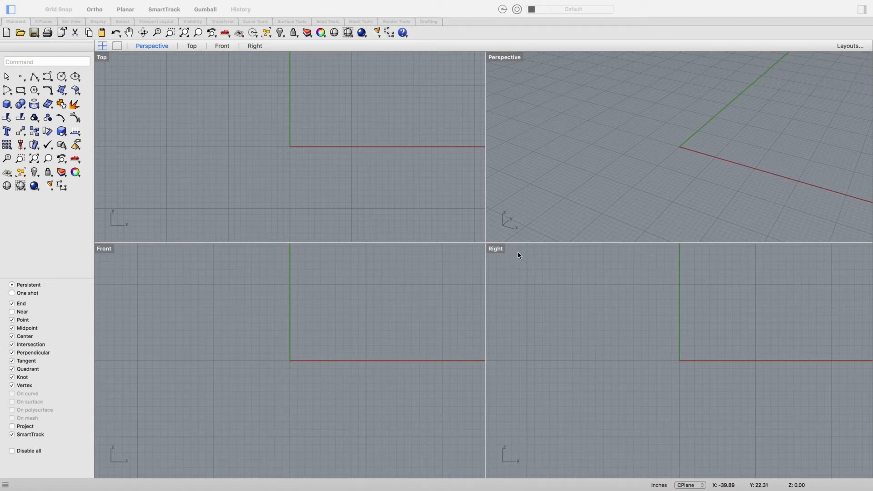
pyautogui.moveTo(662, 200)
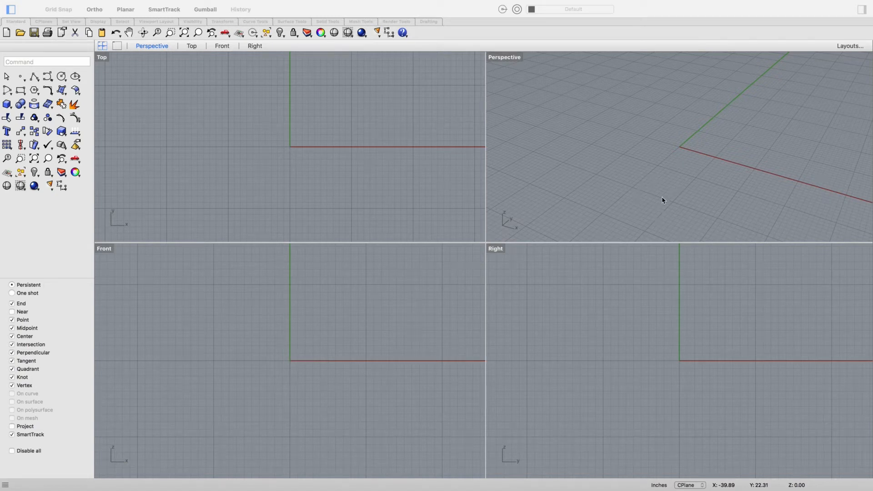
pyautogui.moveTo(647, 109)
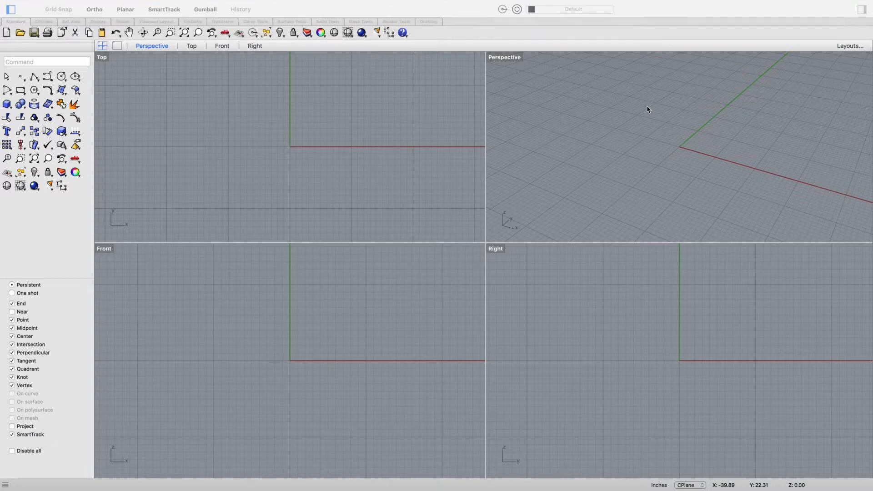
pyautogui.moveTo(538, 146)
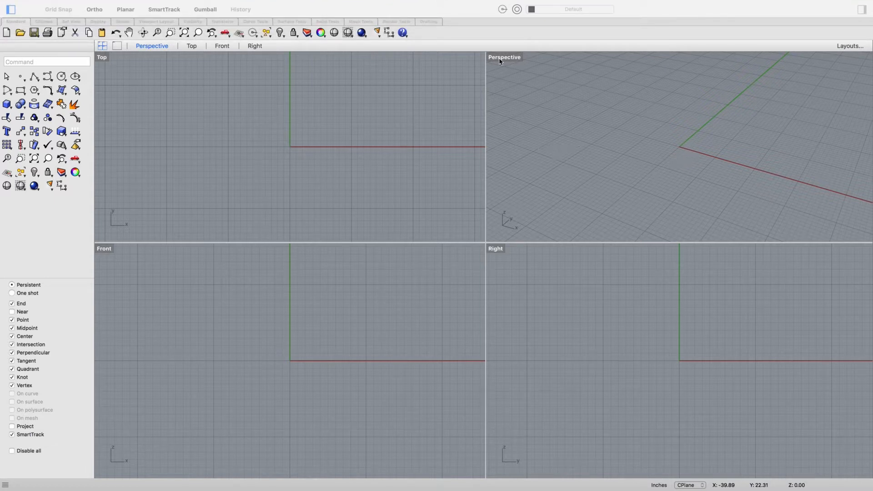
# Maximize the Perspective view and draw a 15-long rectangle starting at the origin.
pyautogui.doubleClick(504, 57)
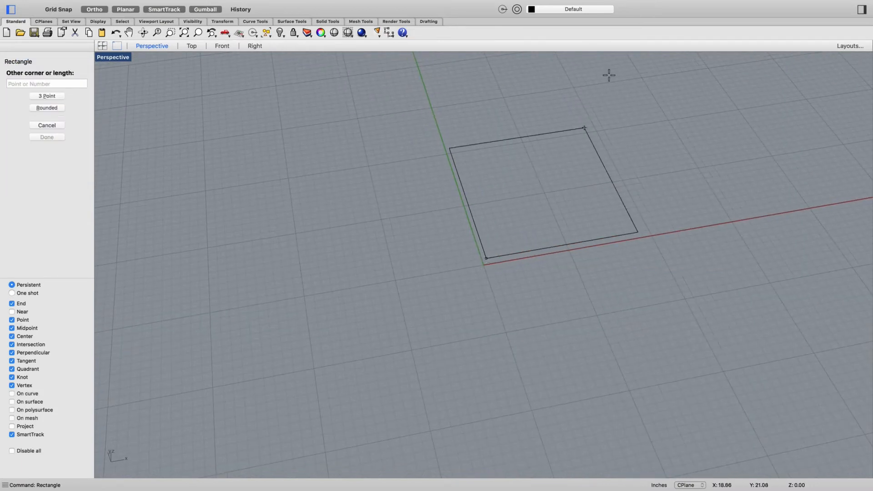
pyautogui.write('15')
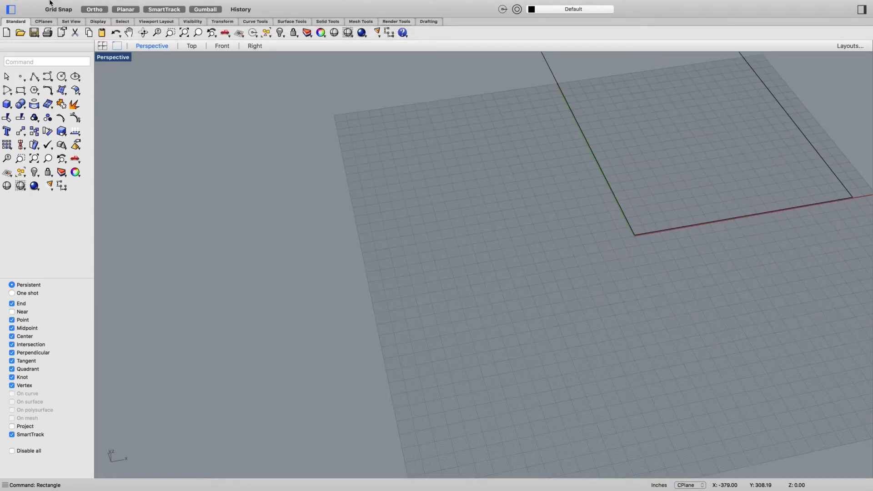
# Set the document's grid line count to 1000 in Settings.
pyautogui.click(73, 5)
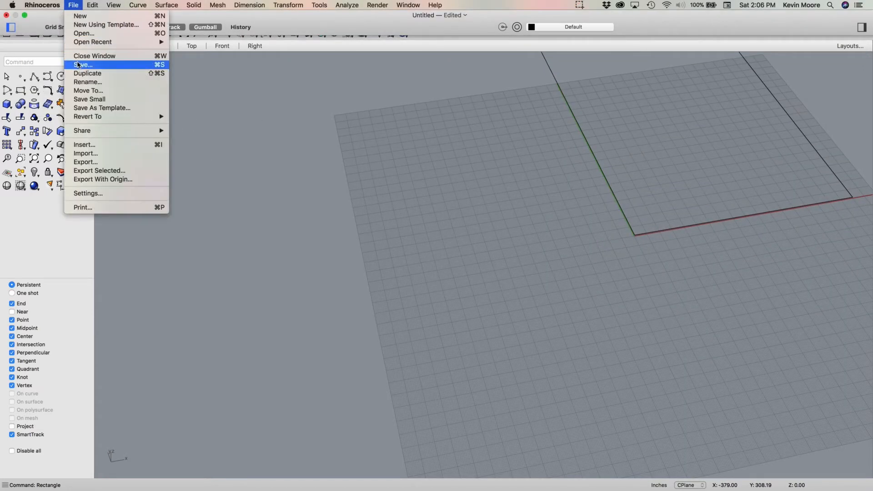
pyautogui.moveTo(88, 193)
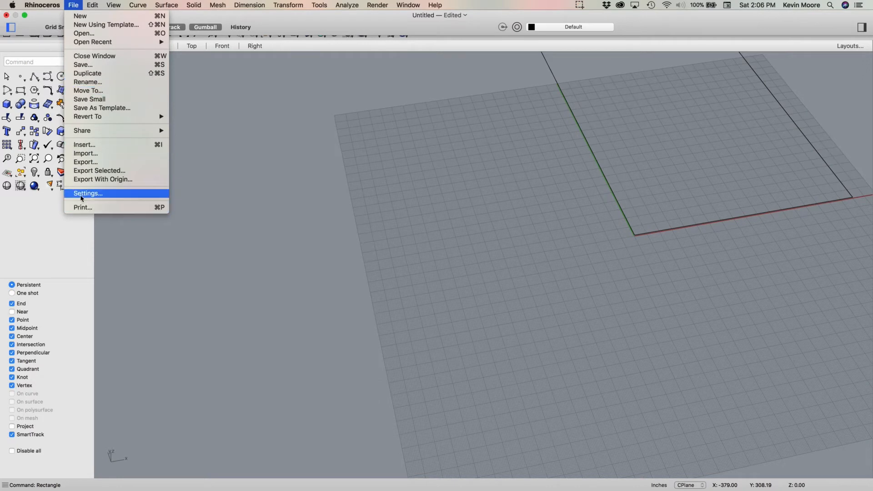
pyautogui.click(88, 193)
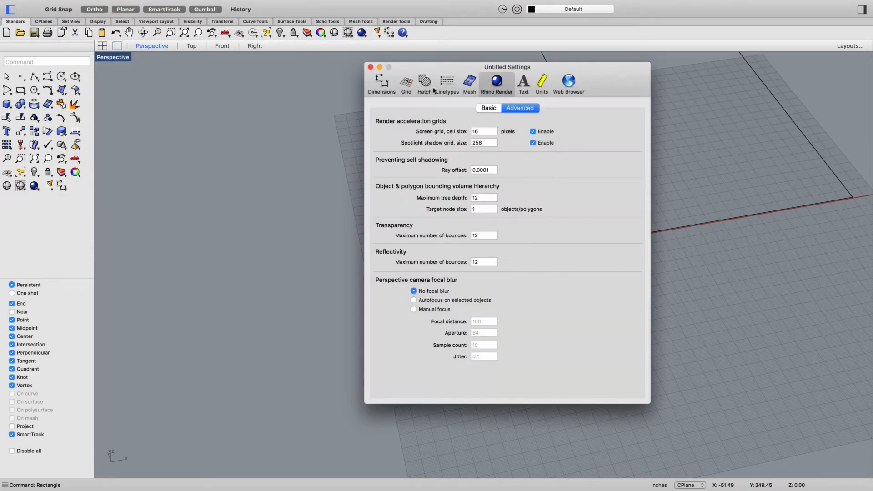
pyautogui.click(406, 82)
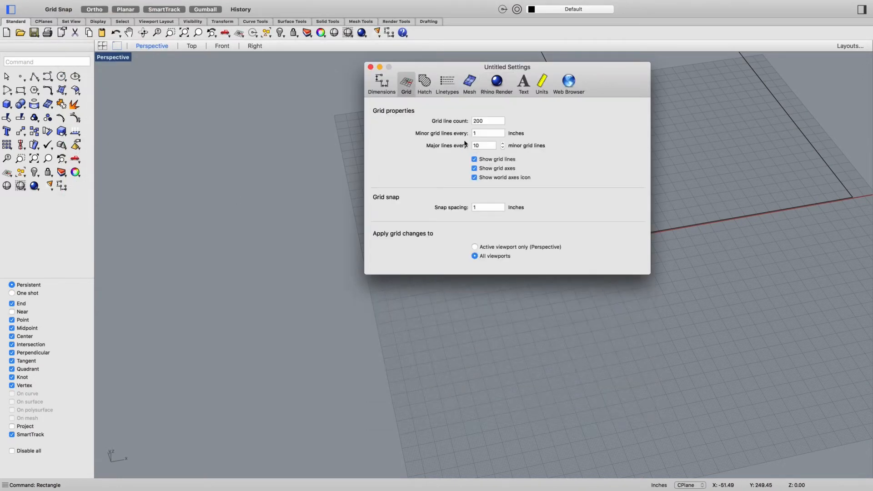
pyautogui.write('1000')
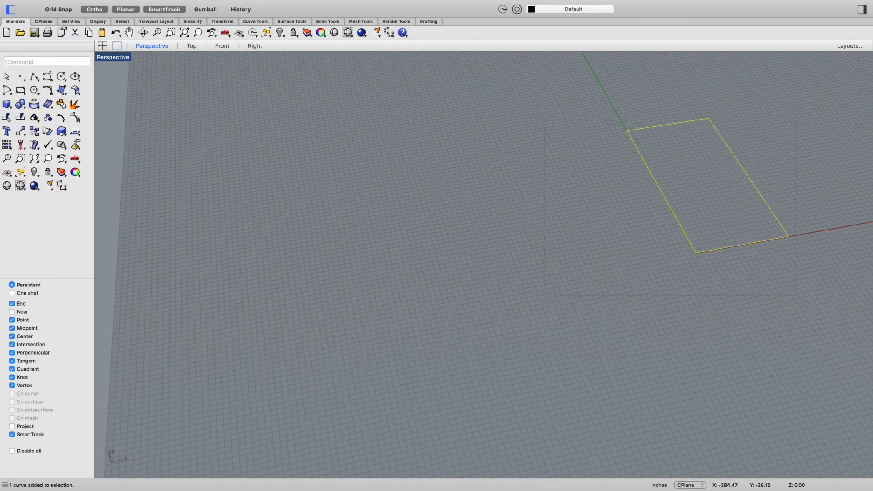
# Extrude the floor rectangle upward into a closed box using ExtrudeCrv.
pyautogui.write('Ext')
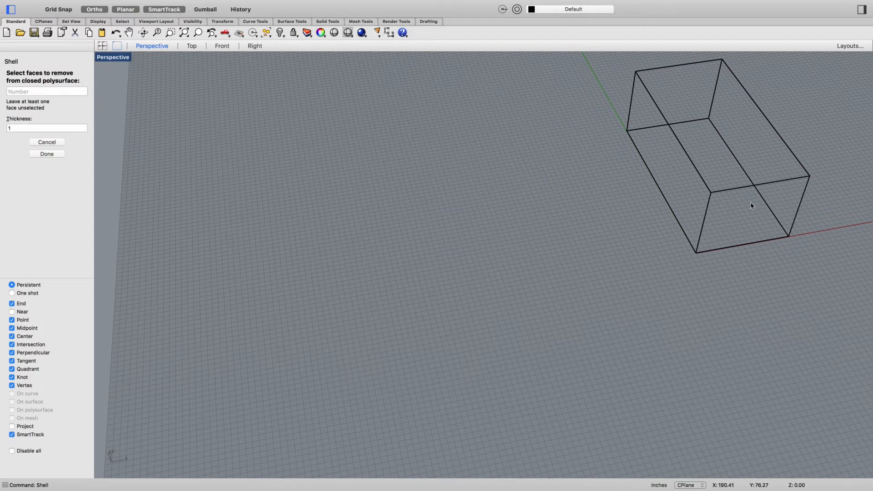
pyautogui.moveTo(733, 210)
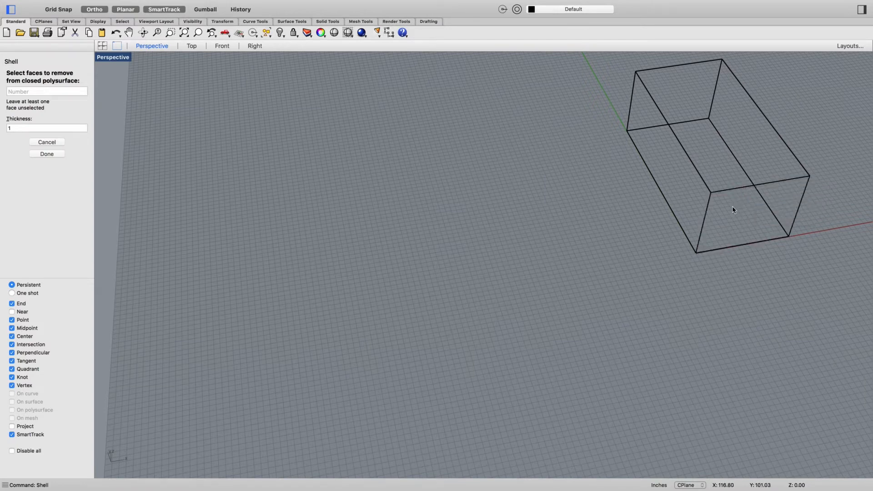
pyautogui.moveTo(725, 232)
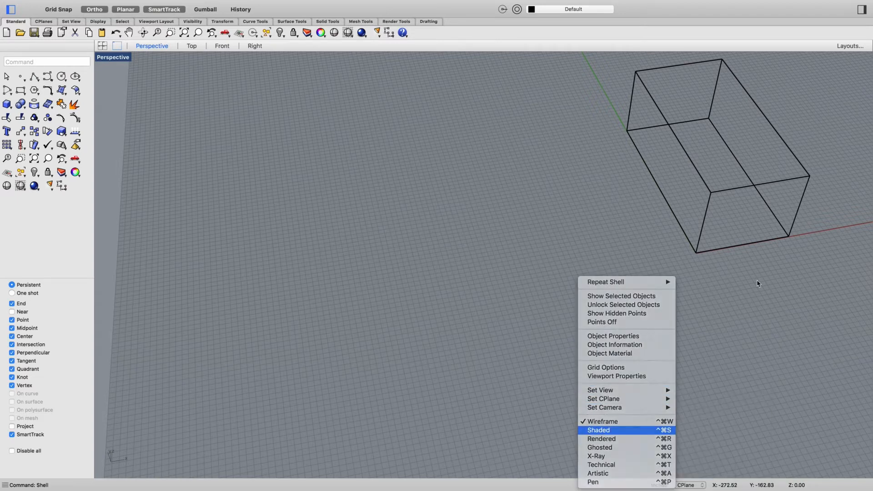
# Switch to Shaded display and shell the box with thickness 6, leaving the front open.
pyautogui.click(597, 430)
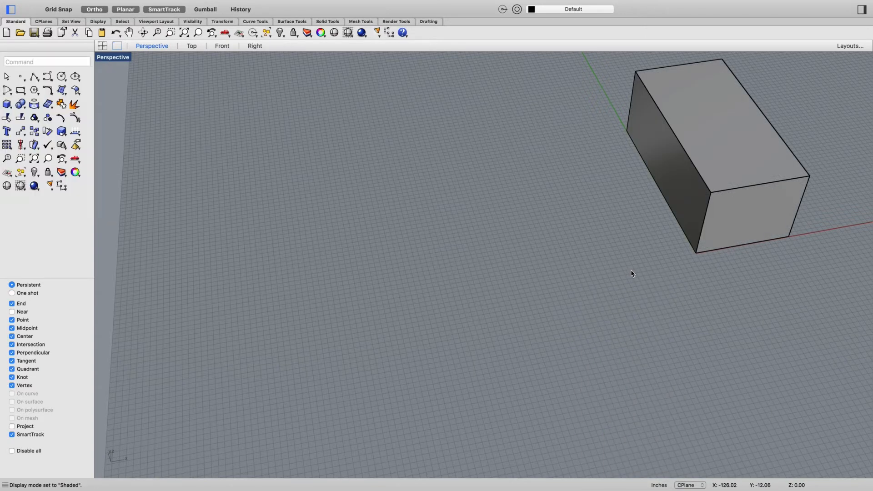
pyautogui.write('shel')
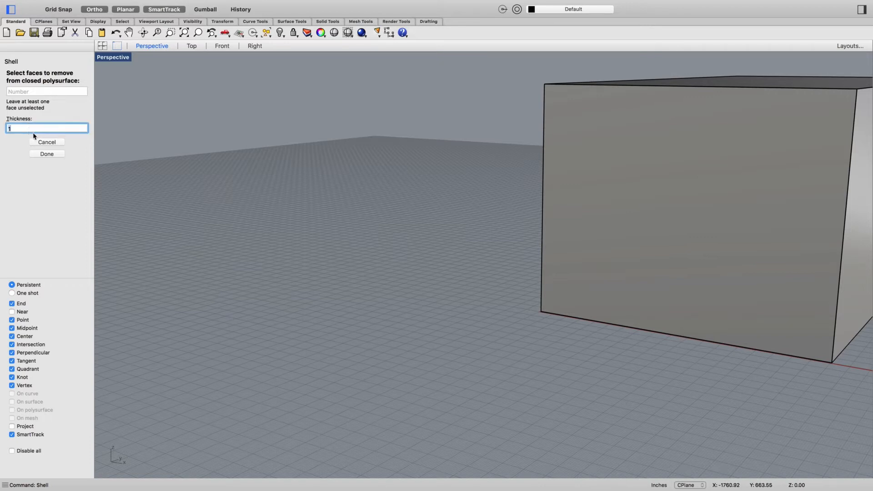
pyautogui.write('6')
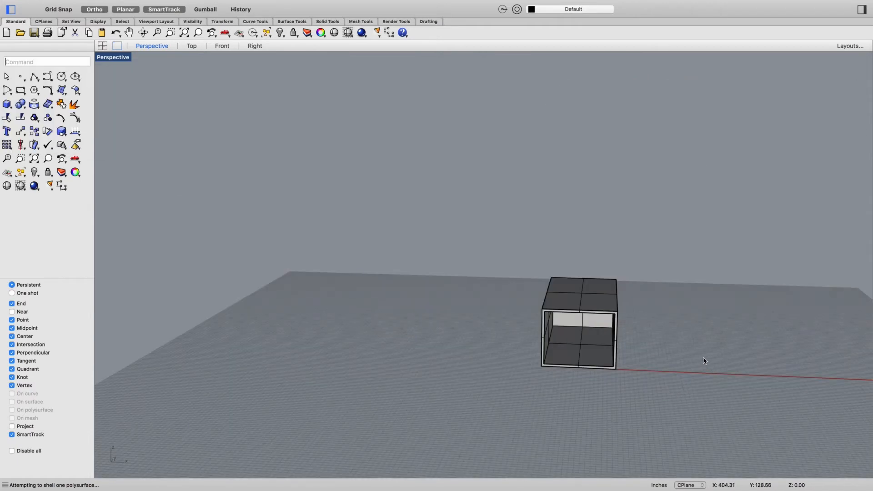
# Draw four box blocks for the table and chairs beside the room, then view Front.
pyautogui.write('Box')
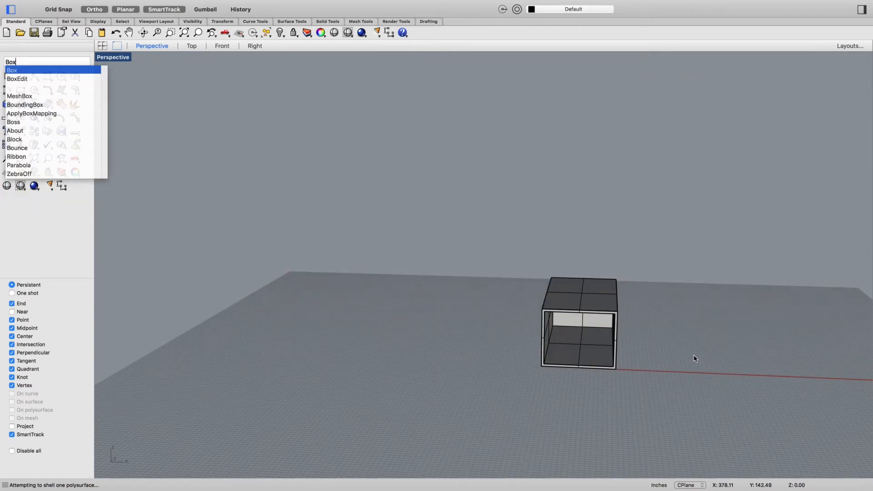
pyautogui.click(11, 69)
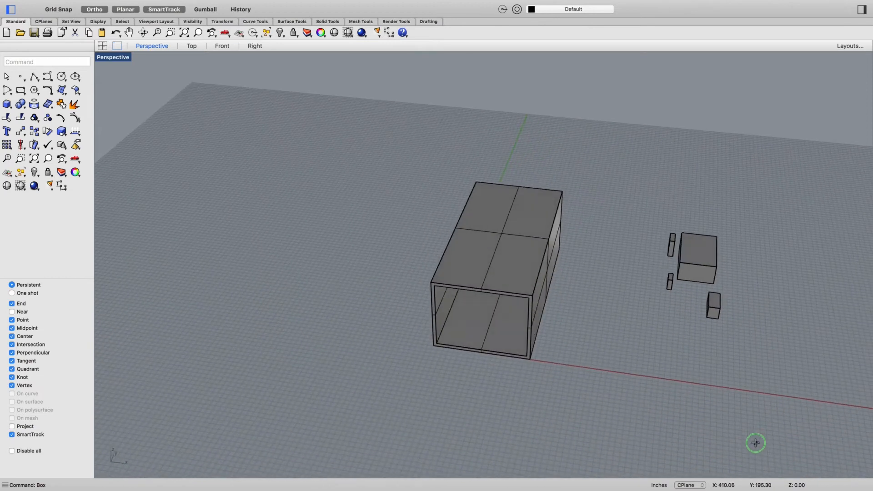
pyautogui.moveTo(739, 241)
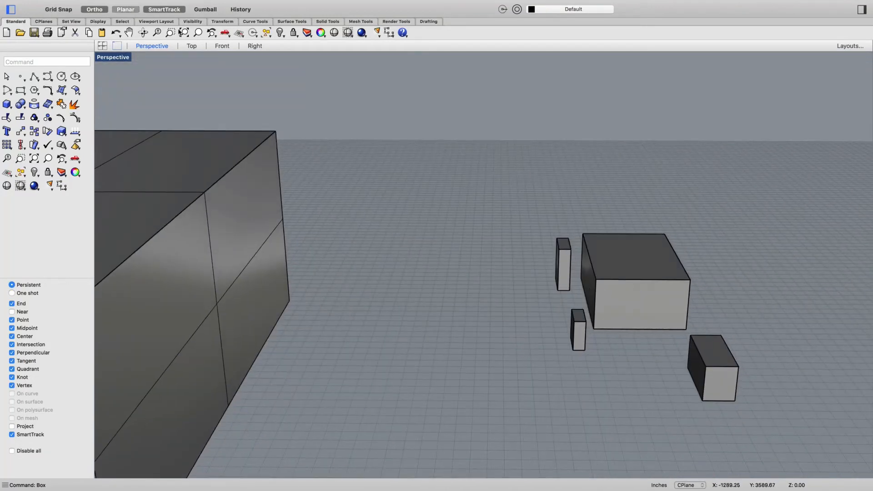
pyautogui.click(222, 45)
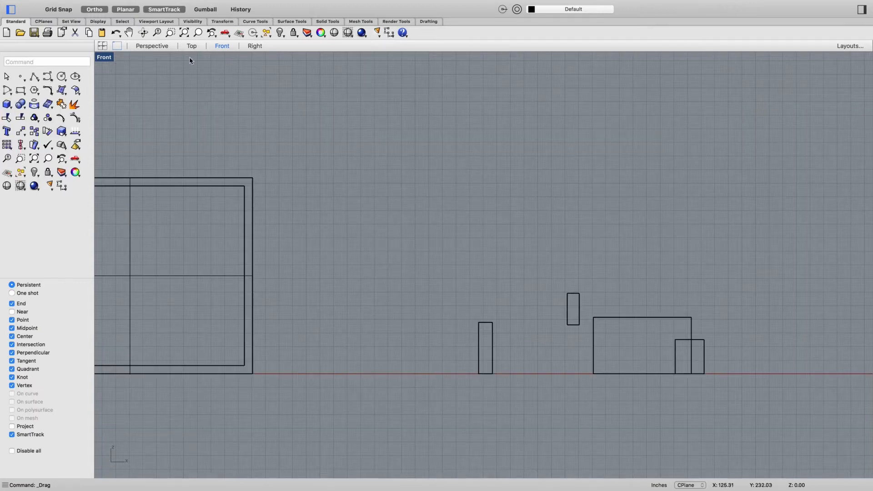
# Back in Perspective, move the table block, snapping the base point at its corner.
pyautogui.click(152, 46)
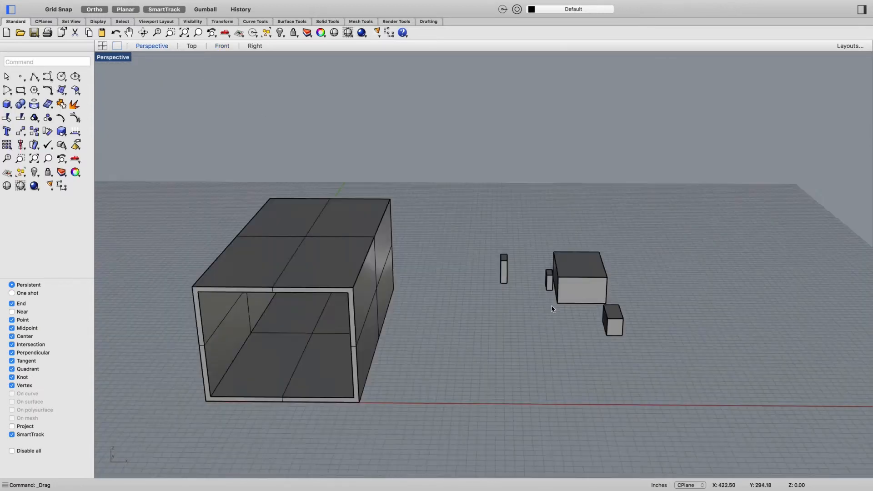
pyautogui.moveTo(553, 310); pyautogui.dragTo(454, 350)
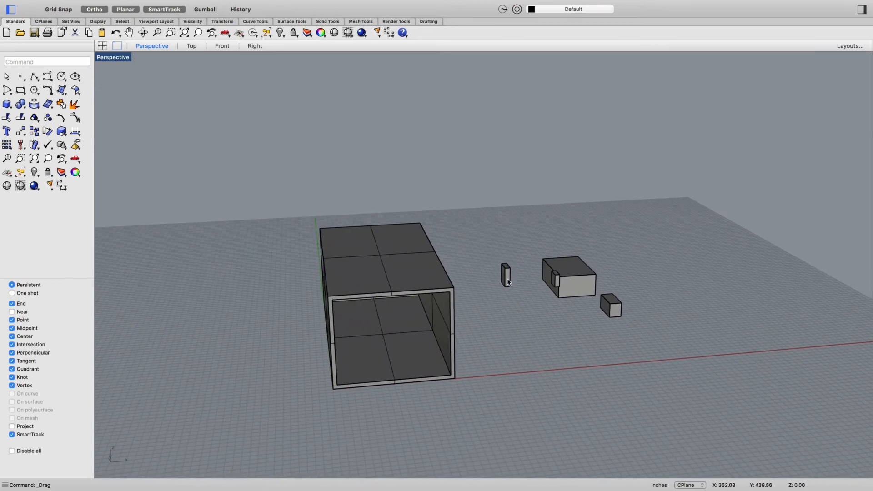
pyautogui.click(504, 282)
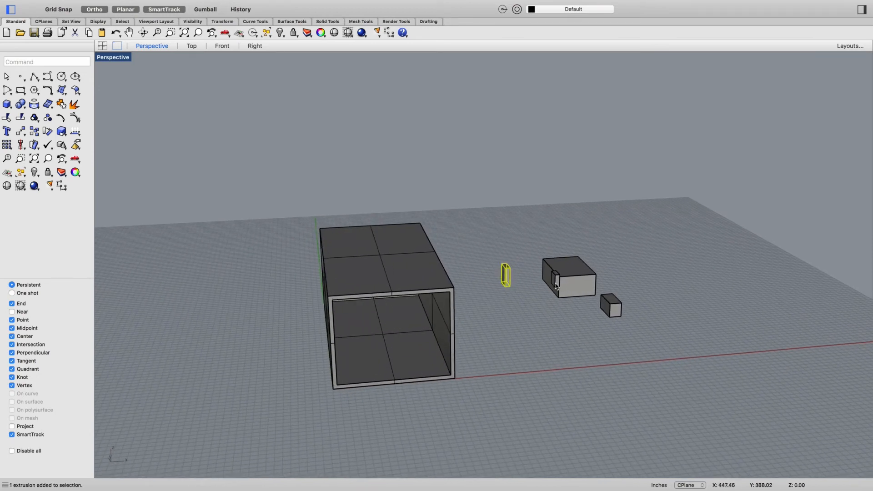
pyautogui.click(535, 296)
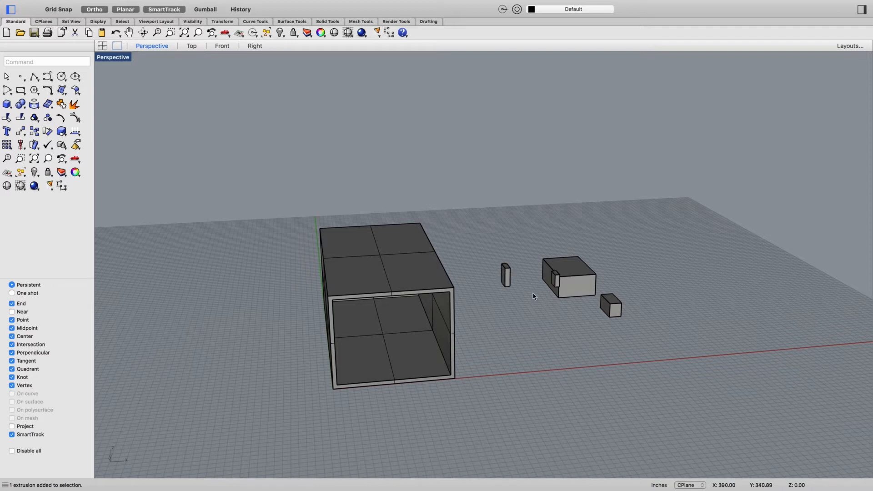
pyautogui.write('Move')
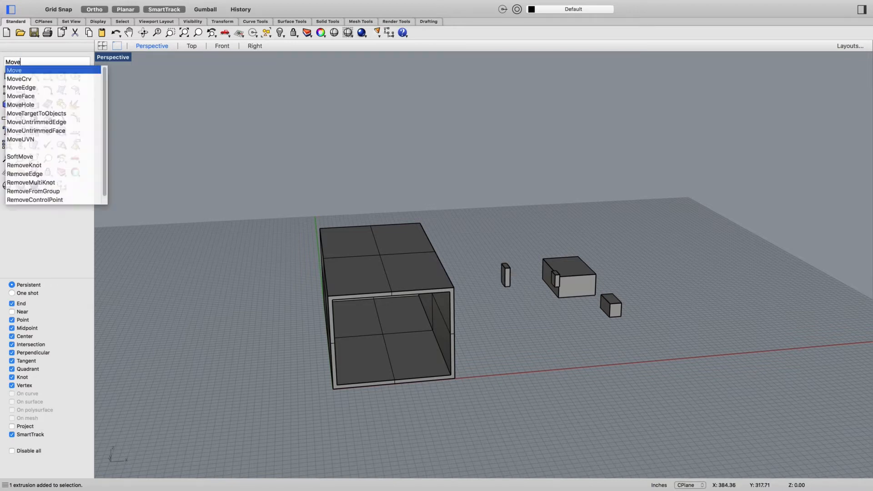
pyautogui.click(14, 70)
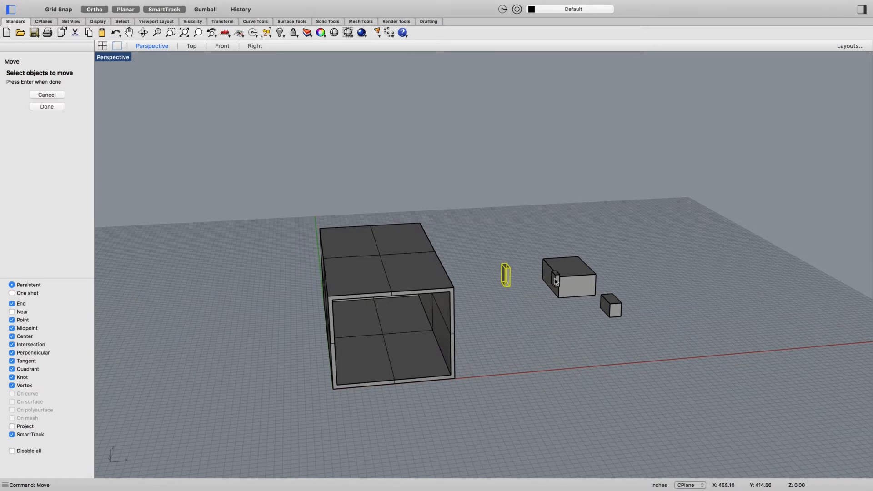
pyautogui.click(556, 284)
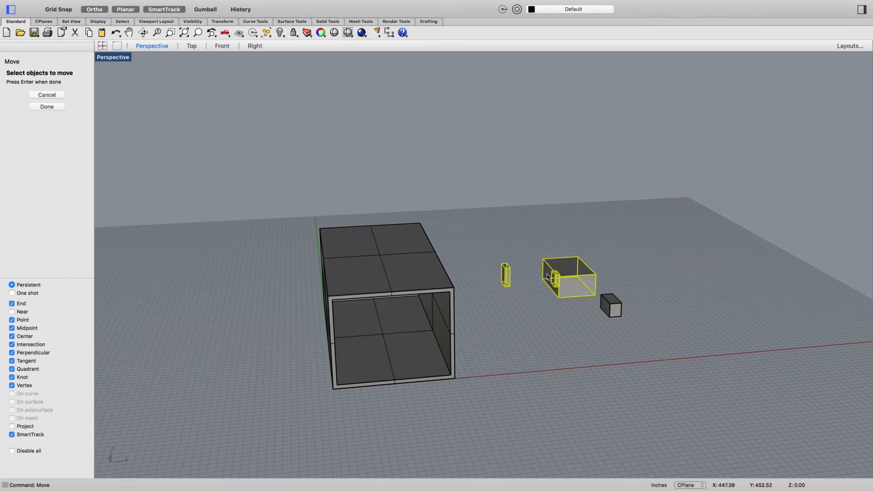
pyautogui.moveTo(554, 305)
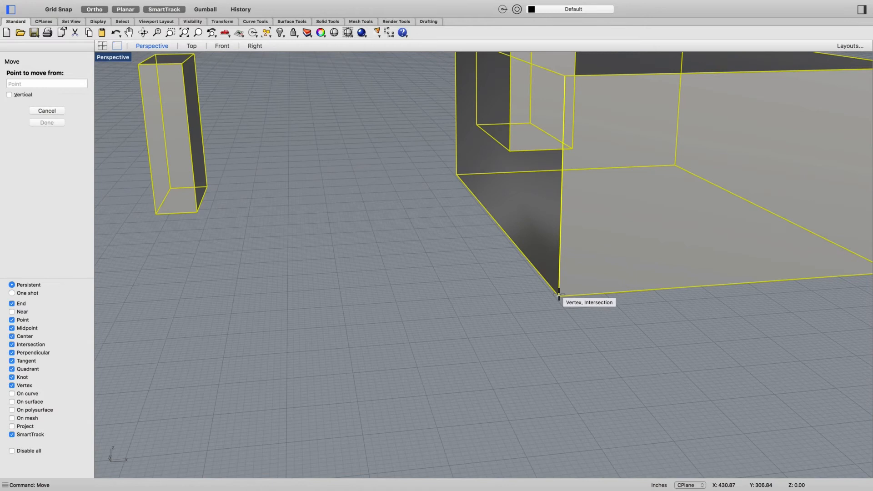
pyautogui.click(558, 297)
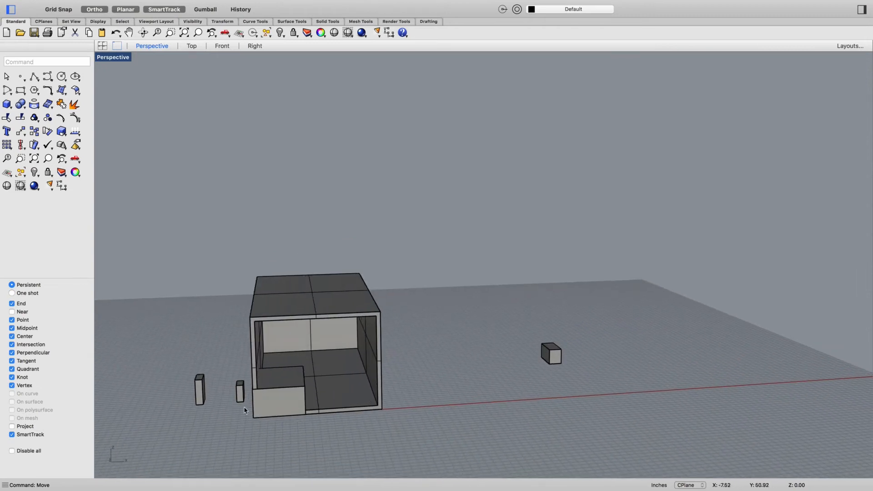
# Place a chair block against the table's side and select the table with its chairs.
pyautogui.click(202, 394)
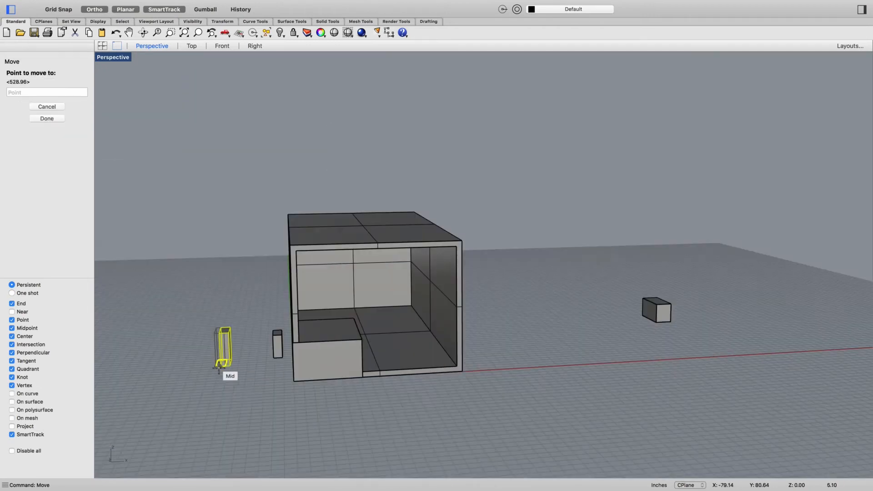
pyautogui.click(291, 355)
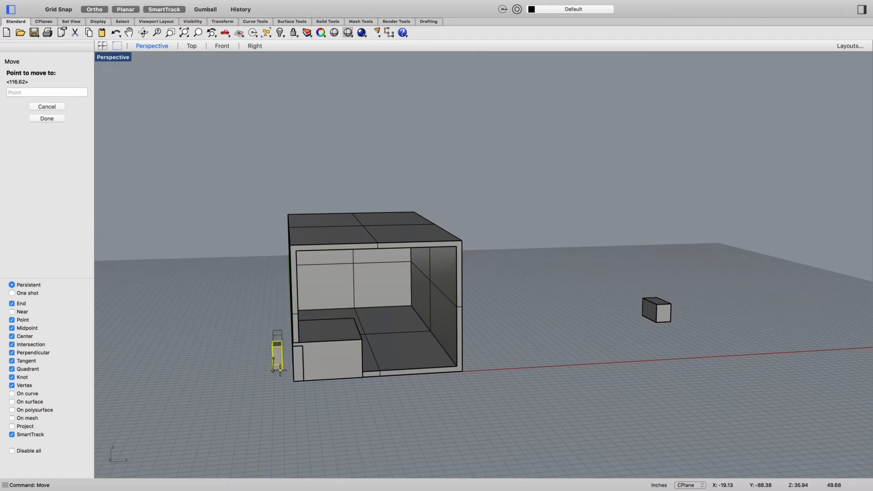
pyautogui.click(46, 118)
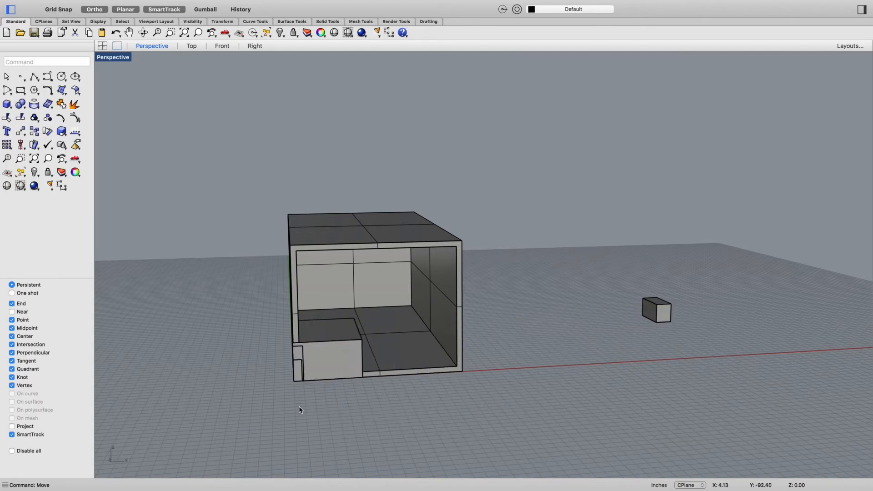
pyautogui.click(324, 369)
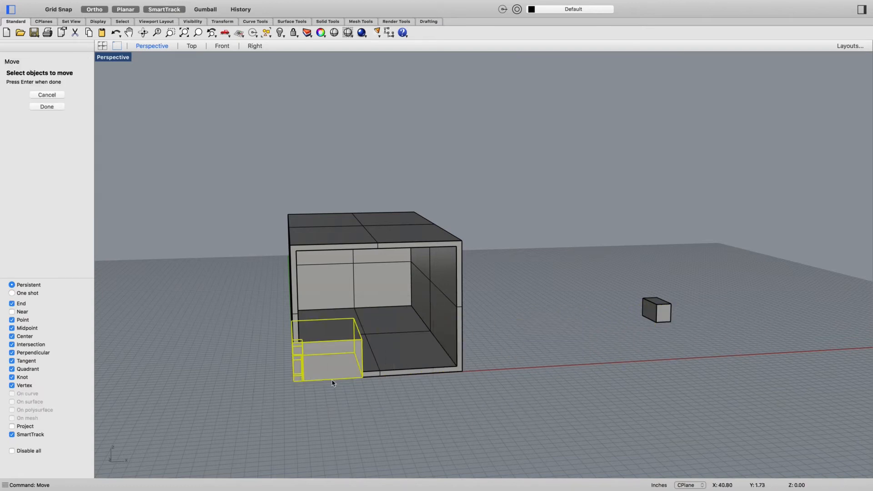
# Move the table set beside the room and shift one chair away from the table's end.
pyautogui.press('Return')
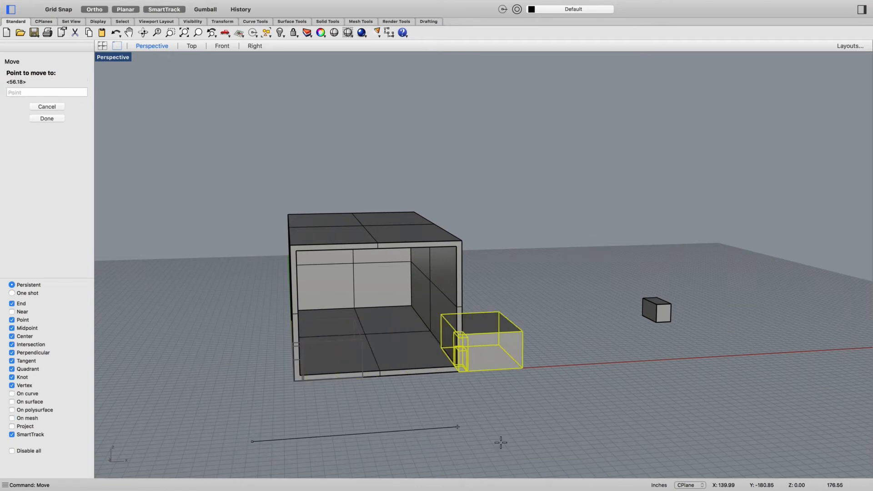
pyautogui.moveTo(452, 375)
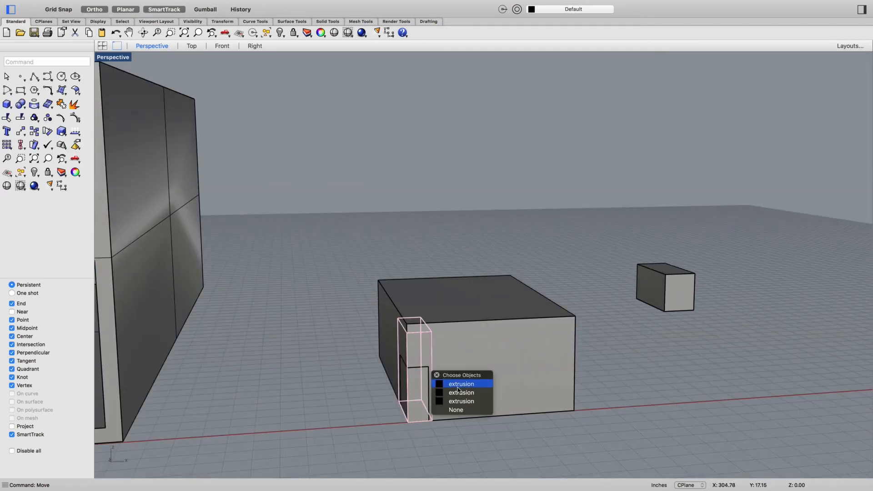
pyautogui.click(461, 384)
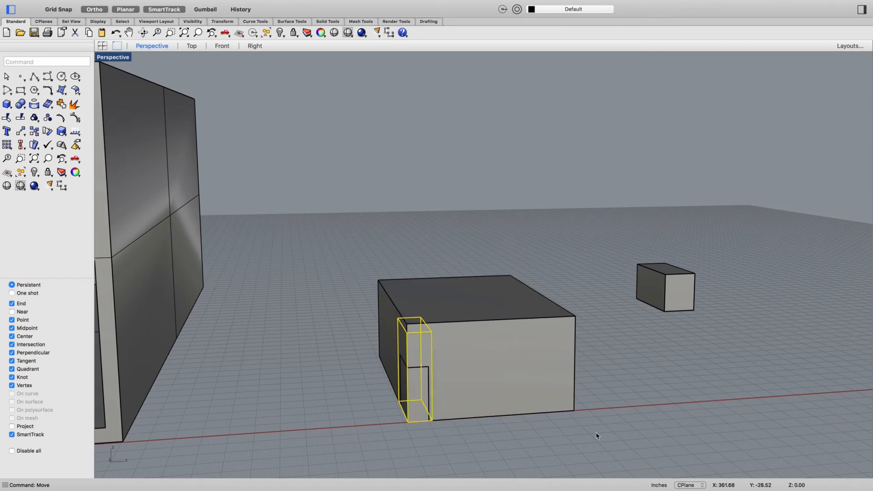
pyautogui.moveTo(412, 367); pyautogui.dragTo(364, 368)
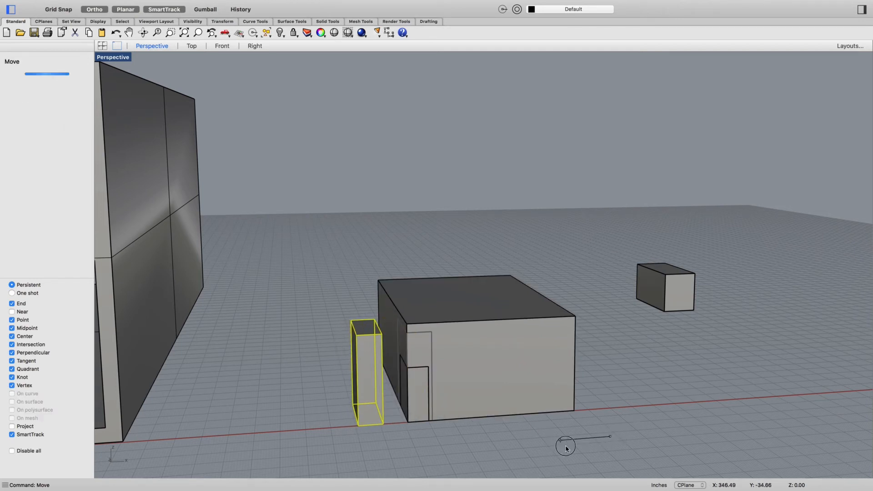
# Delete the extra chair and view the layout from the Top viewport.
pyautogui.click(409, 423)
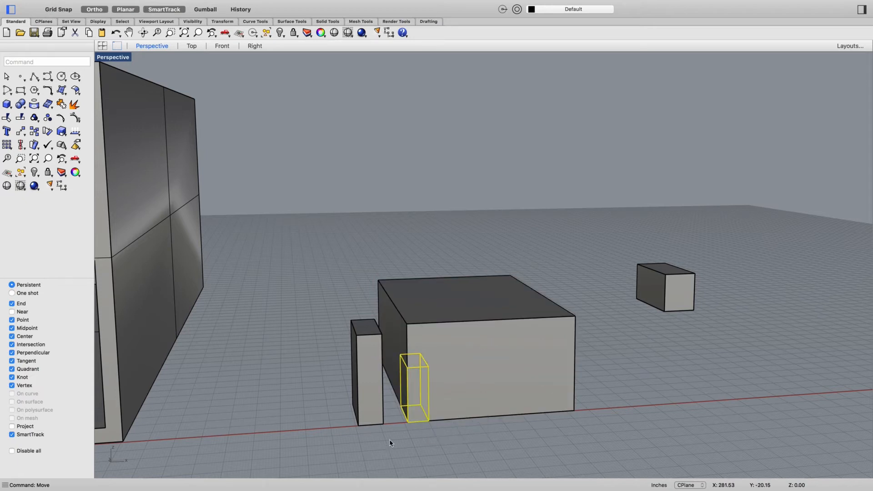
pyautogui.moveTo(411, 384); pyautogui.dragTo(604, 376)
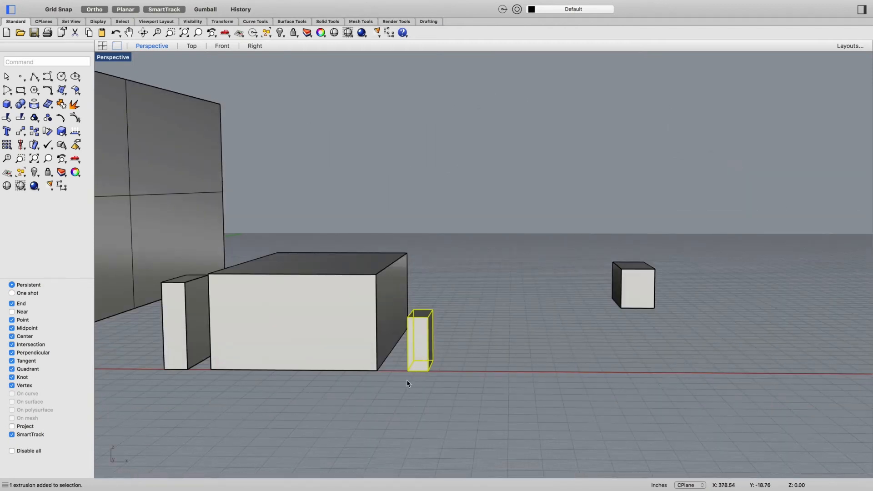
pyautogui.press('Delete')
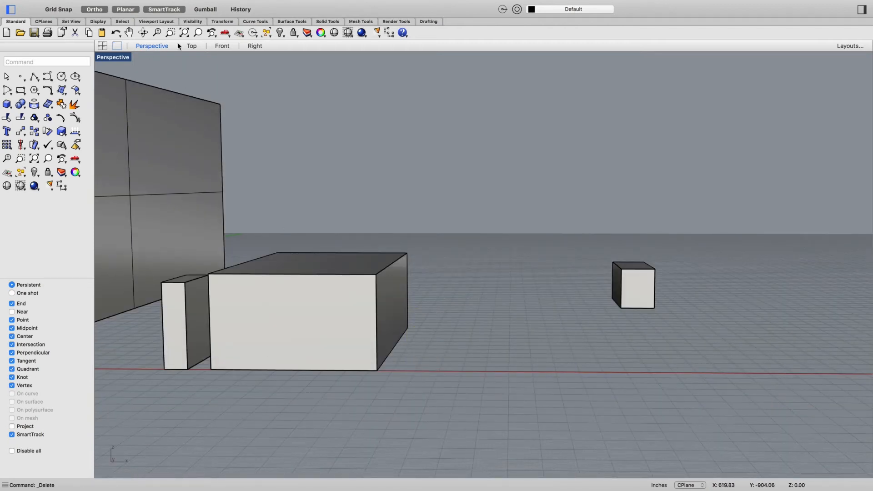
pyautogui.click(192, 46)
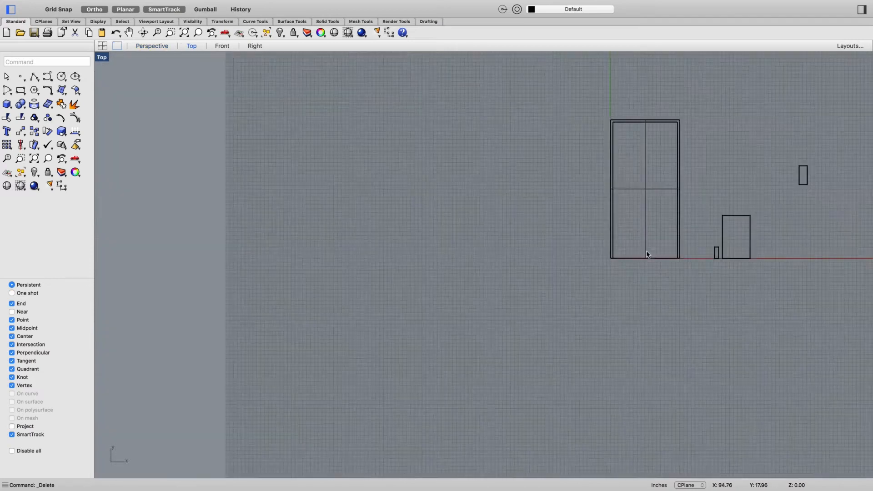
pyautogui.rightClick(768, 264)
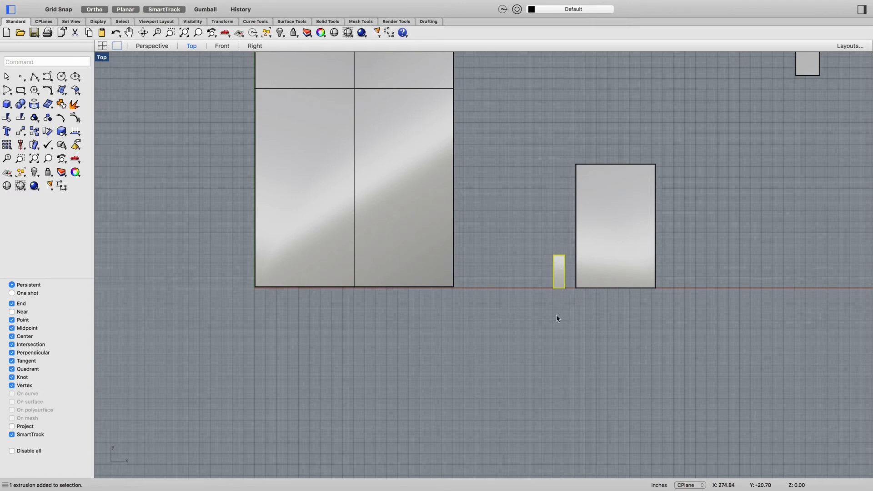
# Mirror the chair across the table in Top view, then return to Perspective.
pyautogui.write('Mirror')
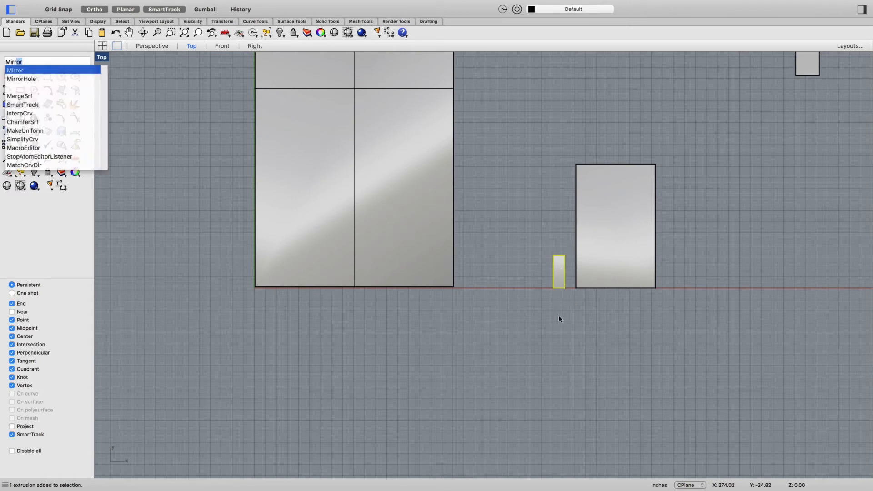
pyautogui.click(15, 69)
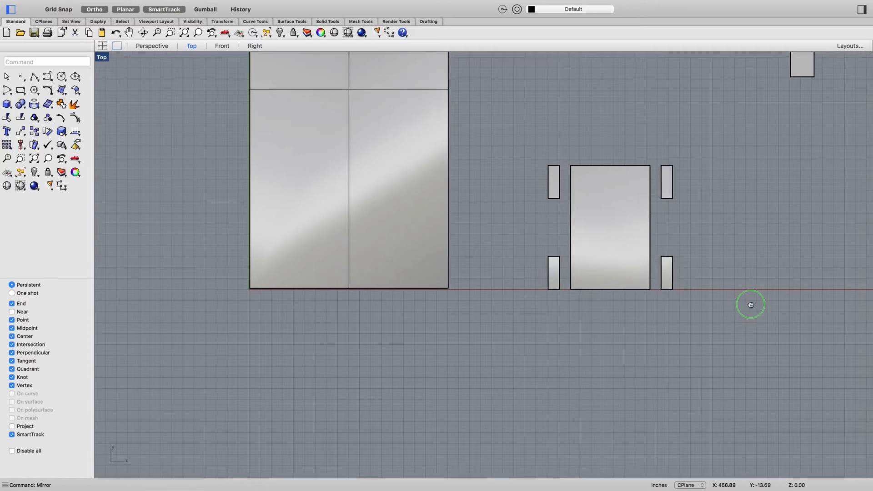
pyautogui.click(222, 46)
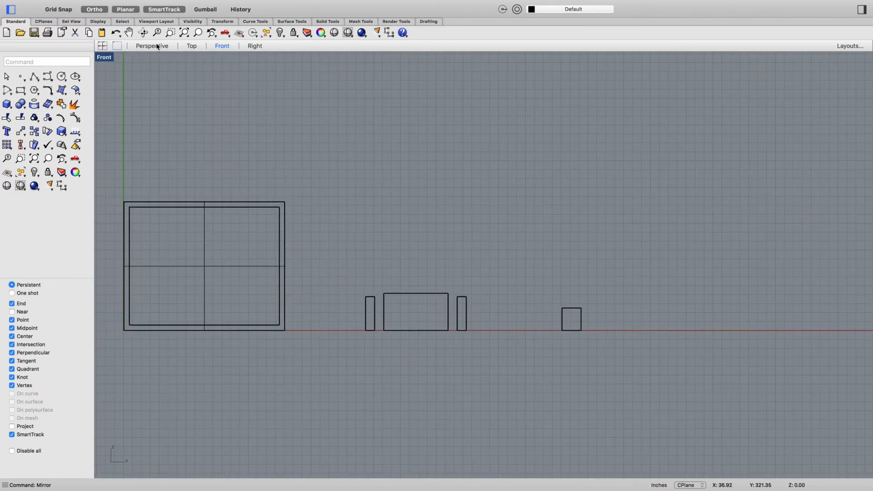
pyautogui.click(153, 46)
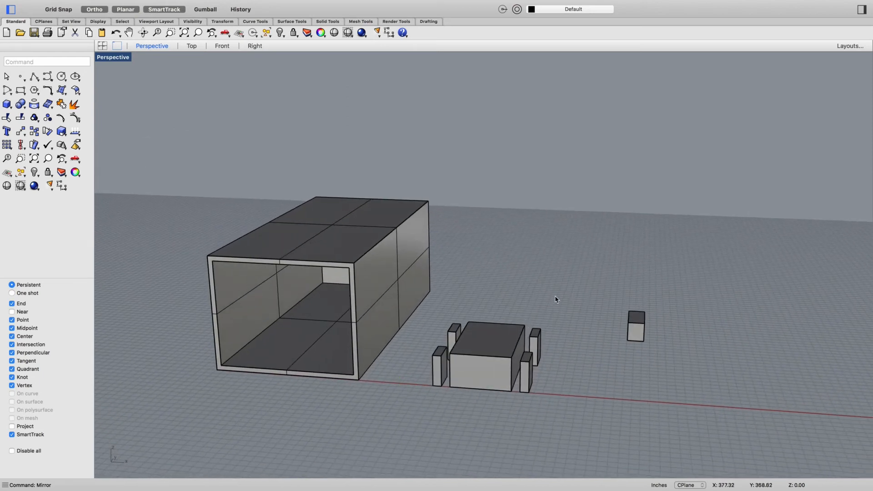
pyautogui.moveTo(408, 422)
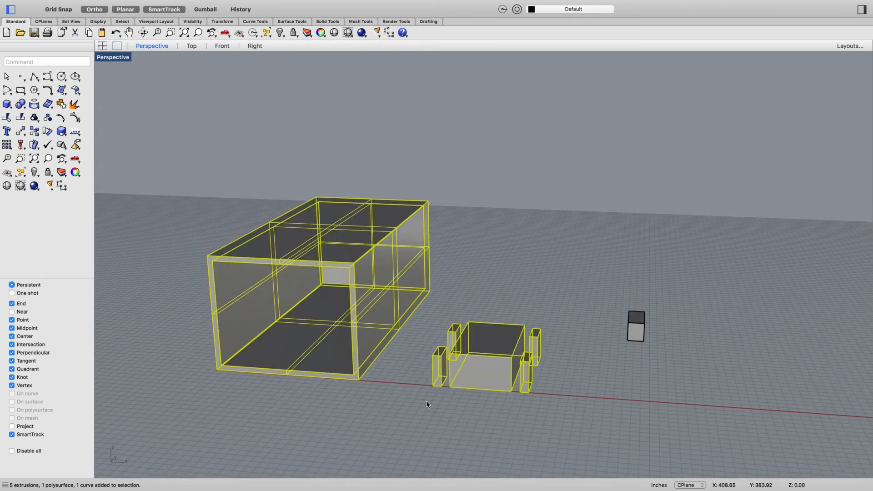
# Group the table and four chairs, then click one piece to confirm they select together.
pyautogui.click(567, 307)
pyautogui.write('Gro')
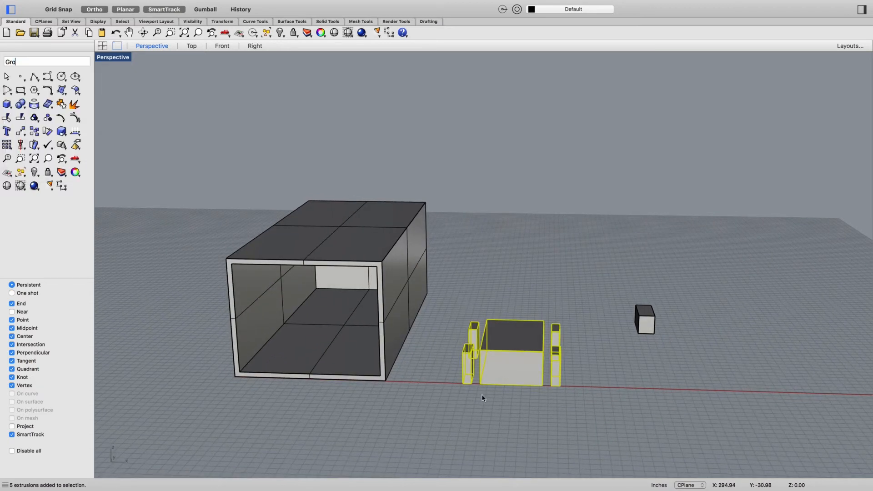
pyautogui.click(502, 443)
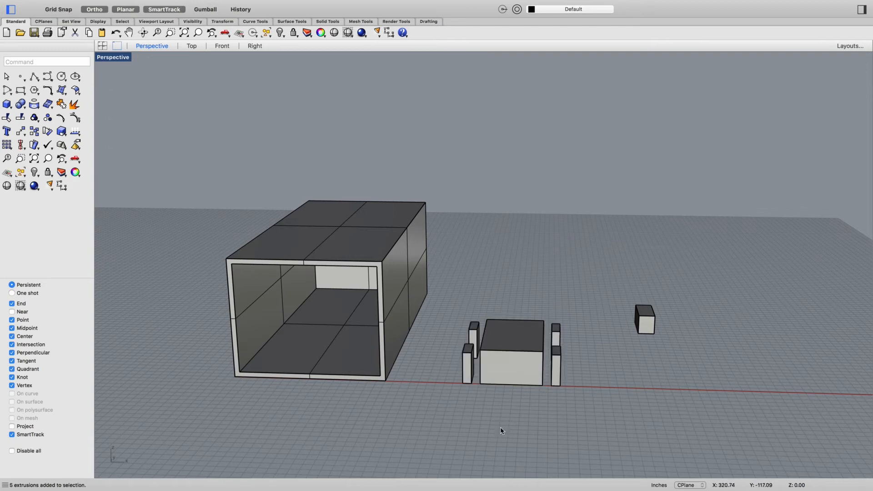
pyautogui.click(509, 365)
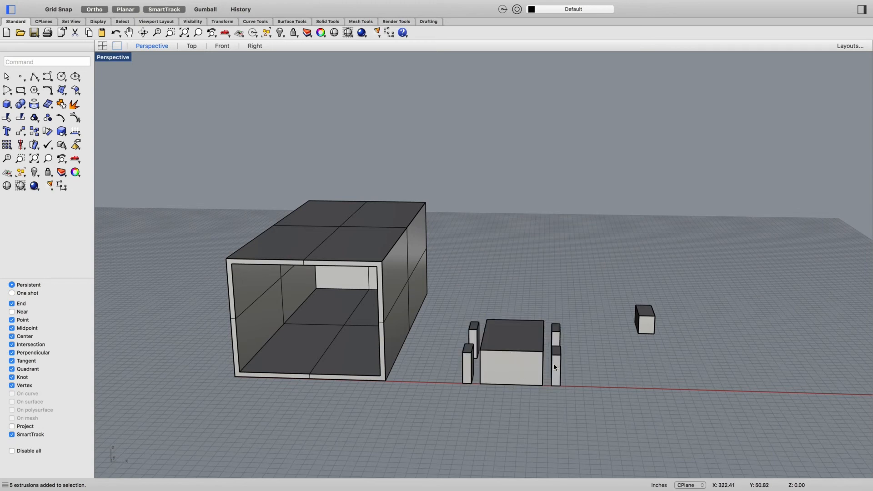
pyautogui.moveTo(532, 366)
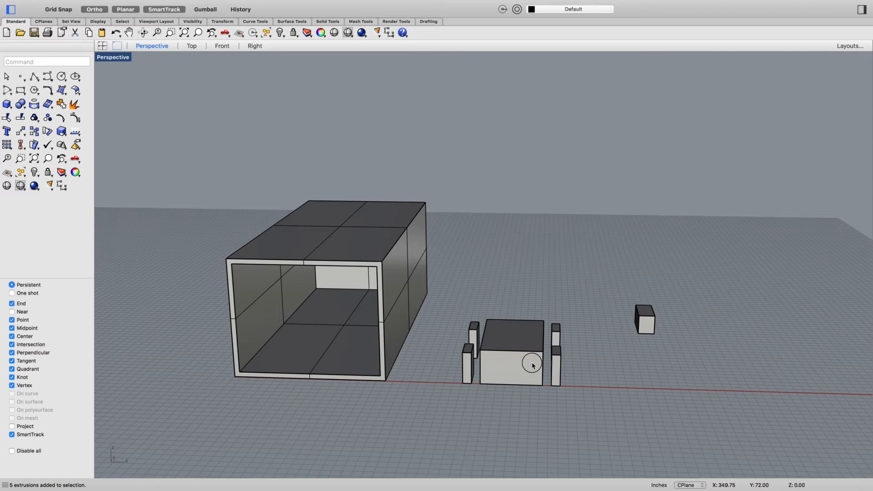
pyautogui.click(530, 365)
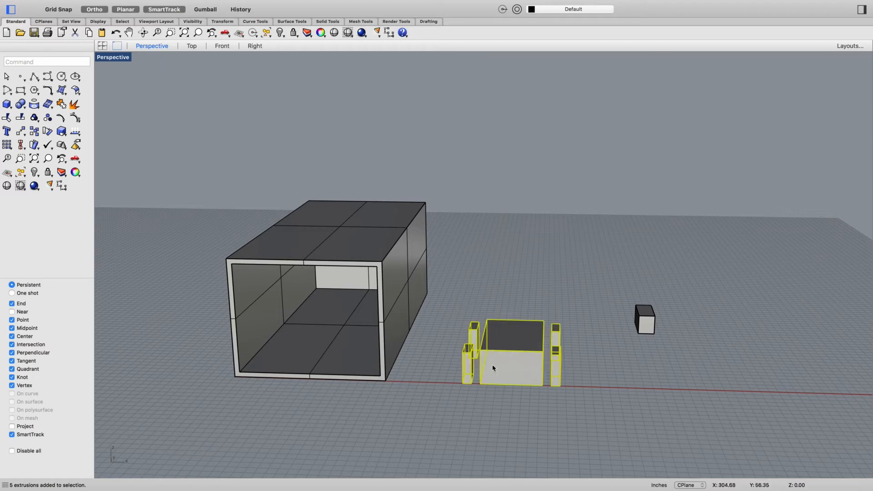
pyautogui.write('m')
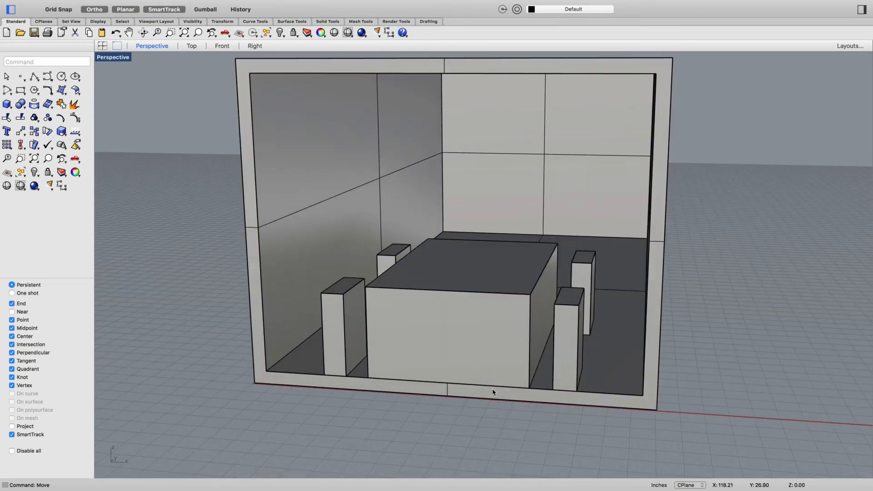
pyautogui.moveTo(508, 372)
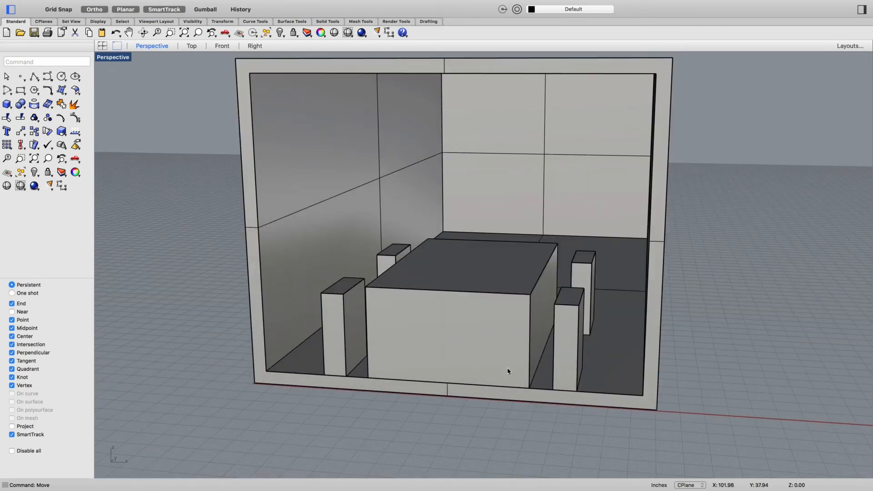
# Check the grouped furniture's position inside the room from the Top view.
pyautogui.click(191, 45)
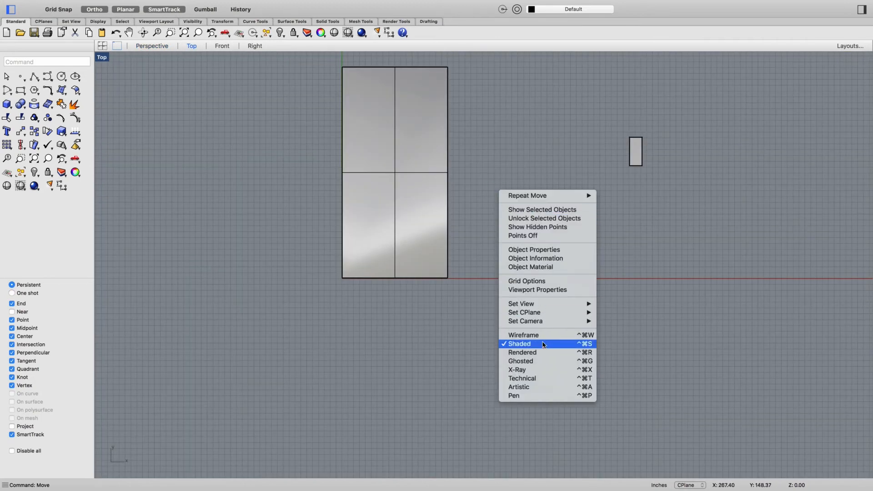
# Keep the Top view in shaded display and select the small cabinet box.
pyautogui.click(522, 334)
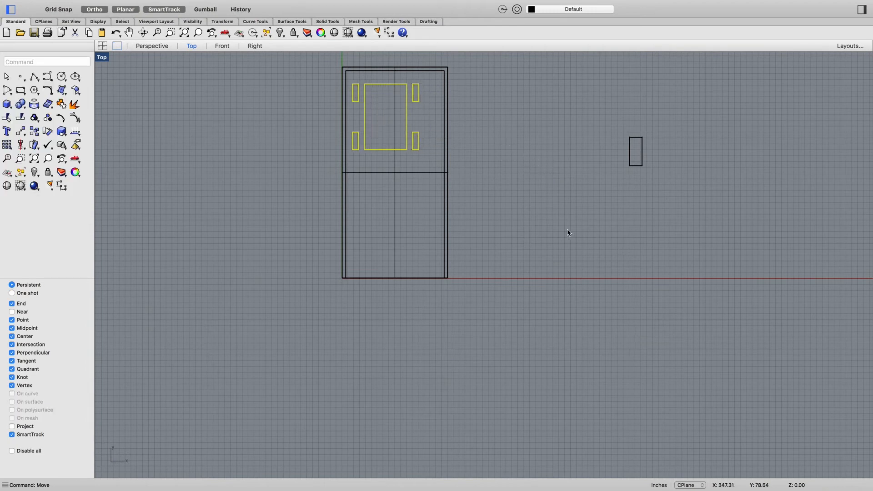
pyautogui.moveTo(477, 291)
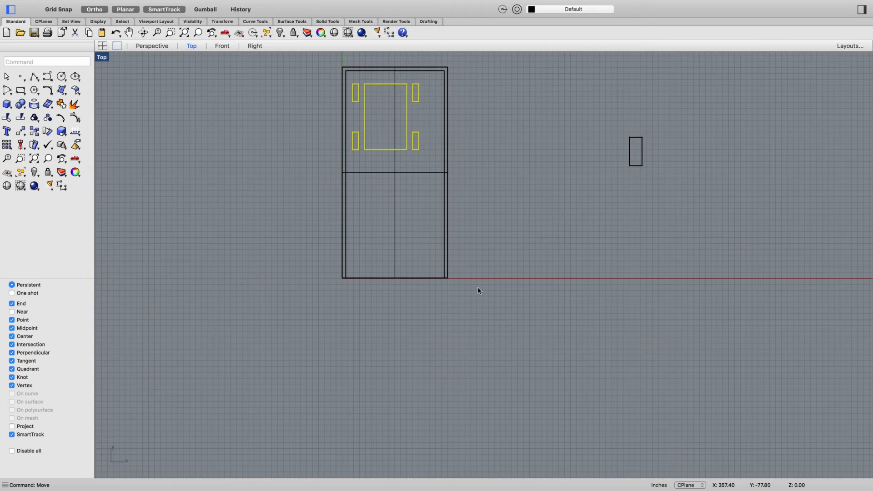
pyautogui.moveTo(564, 211)
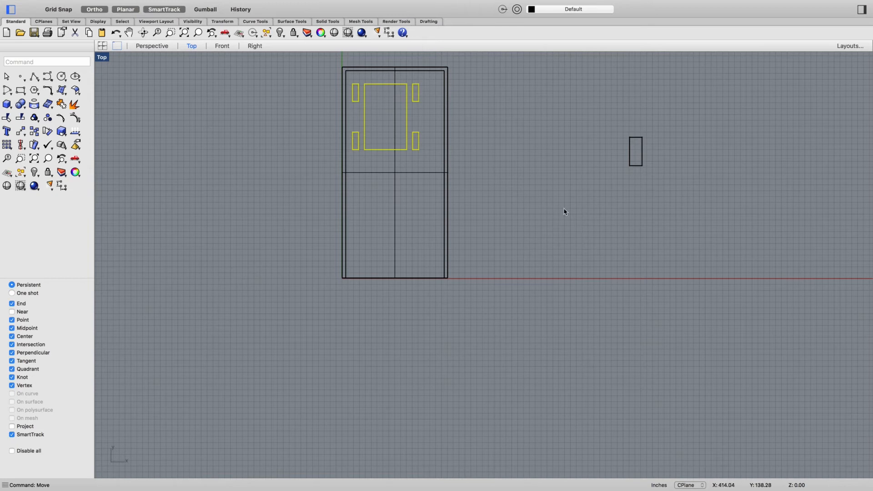
pyautogui.moveTo(524, 194)
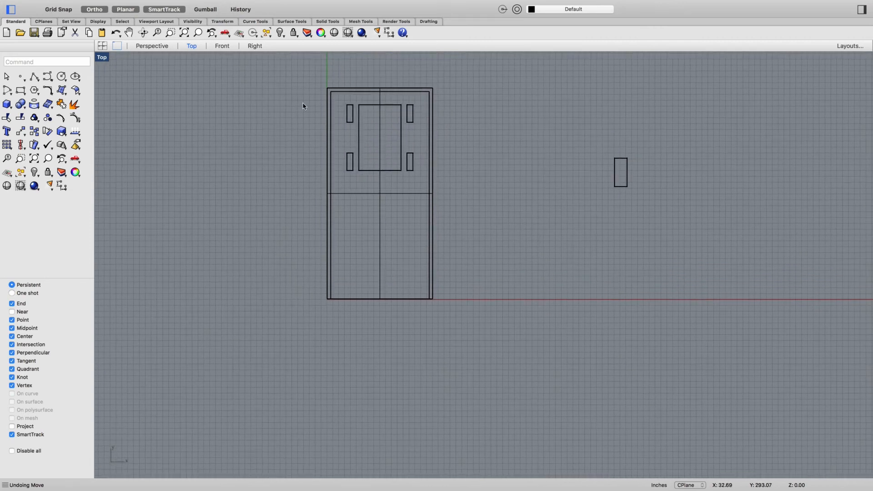
pyautogui.click(152, 45)
pyautogui.write('m')
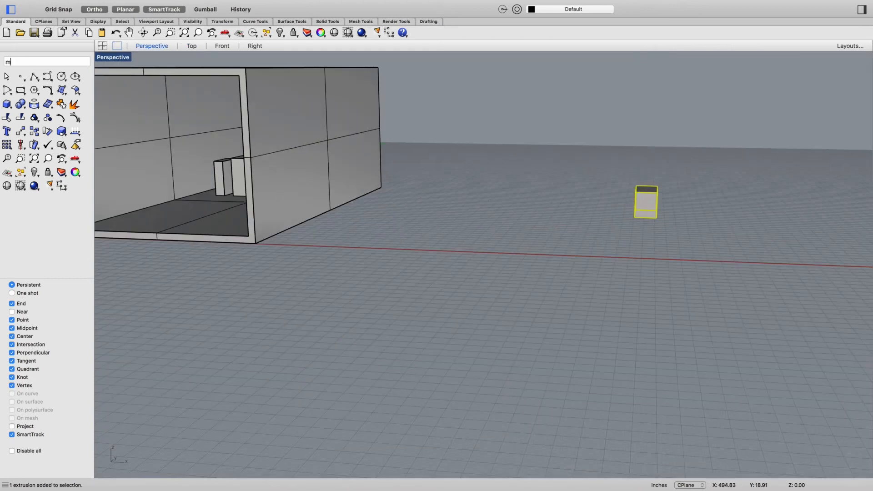
# Move the cabinet box into the room, then drag it against the left wall in Top view.
pyautogui.press('Enter')
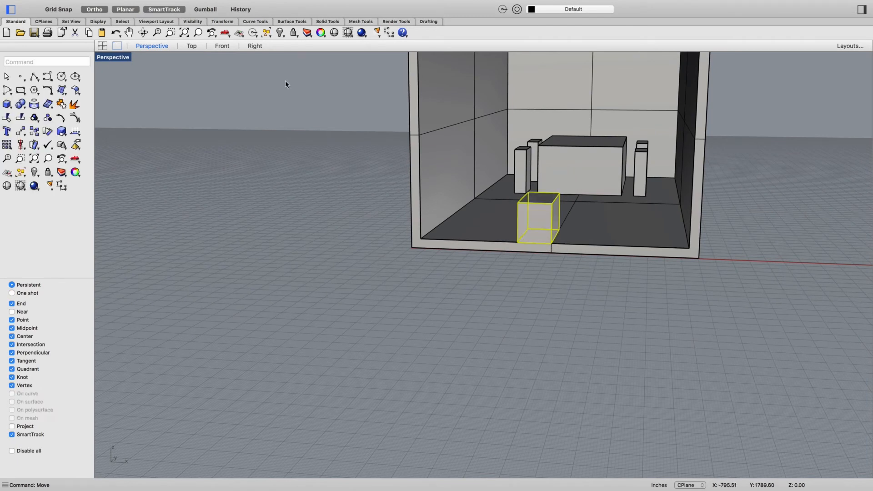
pyautogui.click(191, 46)
pyautogui.write('m')
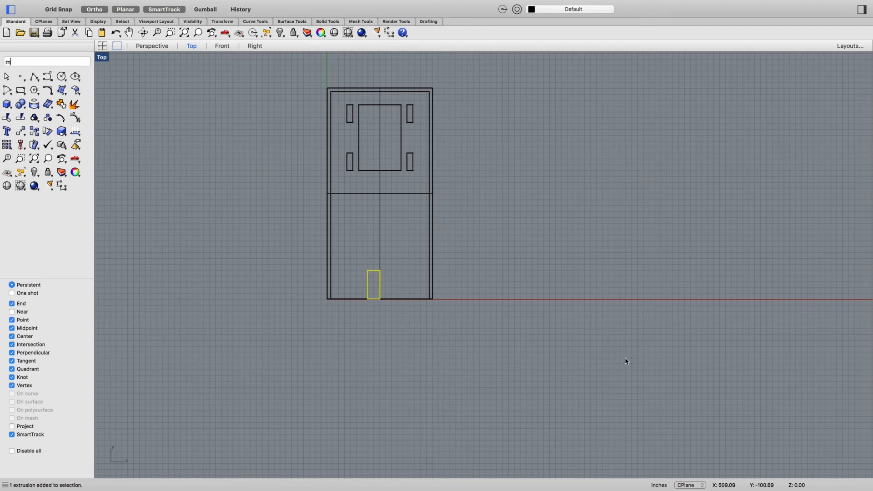
pyautogui.press('Return')
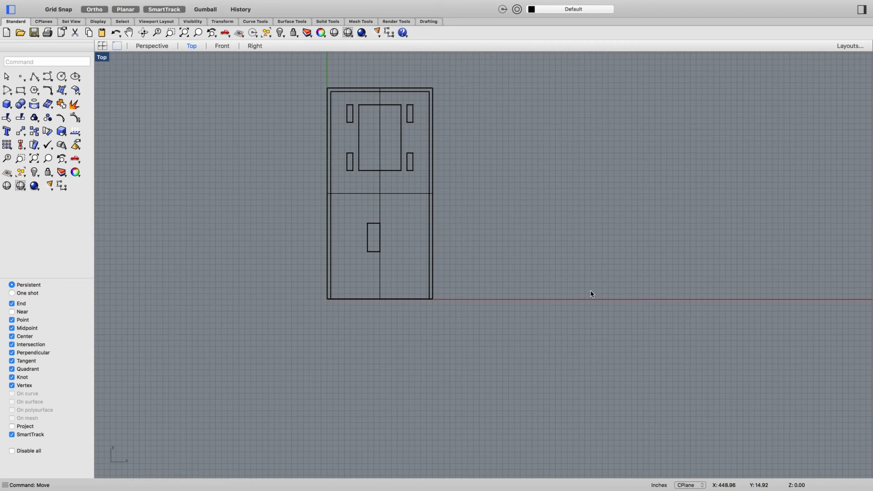
pyautogui.moveTo(646, 294)
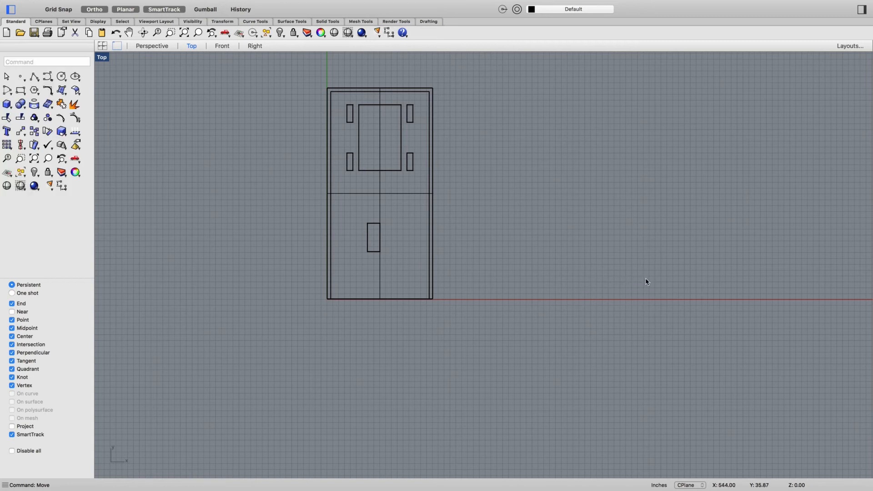
pyautogui.click(373, 242)
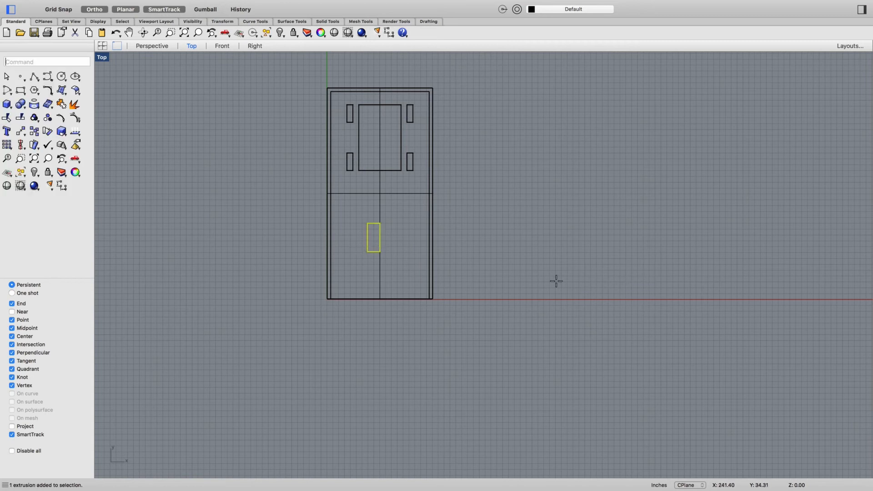
pyautogui.moveTo(372, 237); pyautogui.dragTo(340, 236)
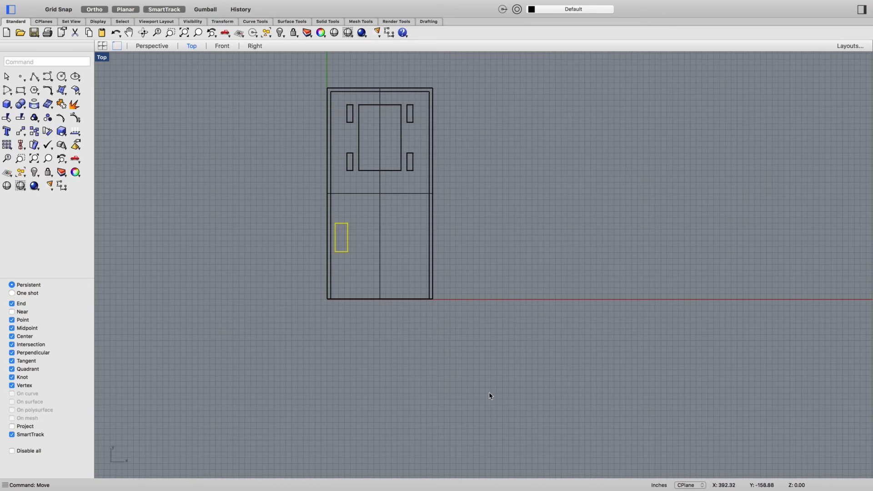
pyautogui.click(152, 45)
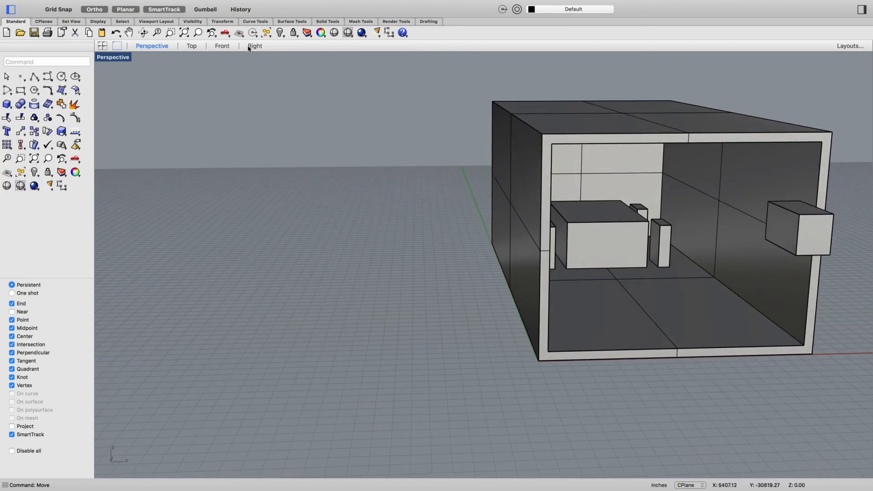
# Lift the cabinet box to wall-cabinet height in the Right view, then orbit Perspective.
pyautogui.click(255, 45)
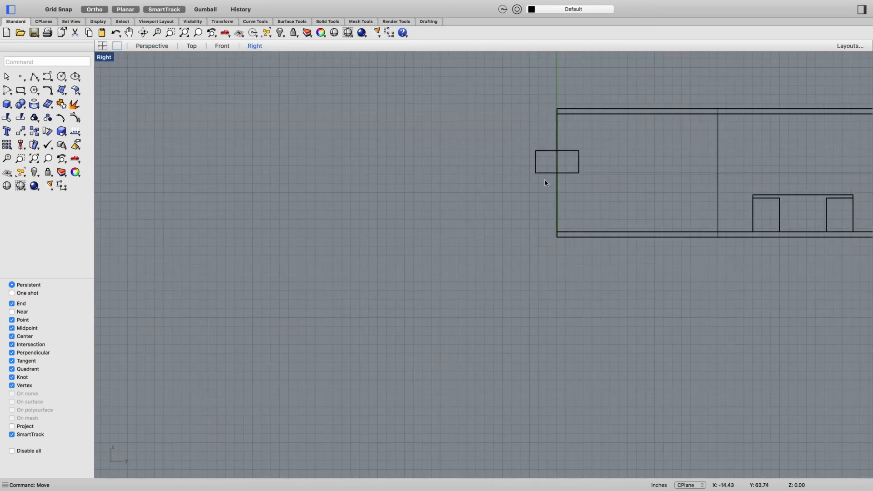
pyautogui.write('M')
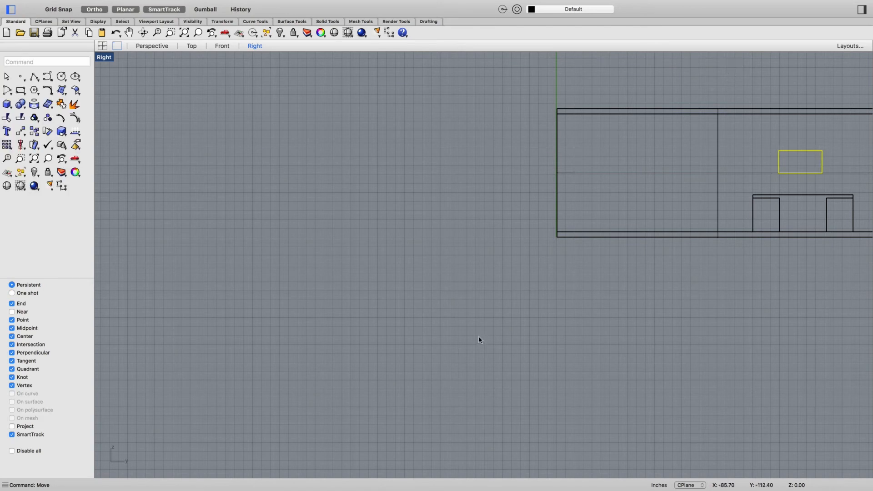
pyautogui.click(152, 45)
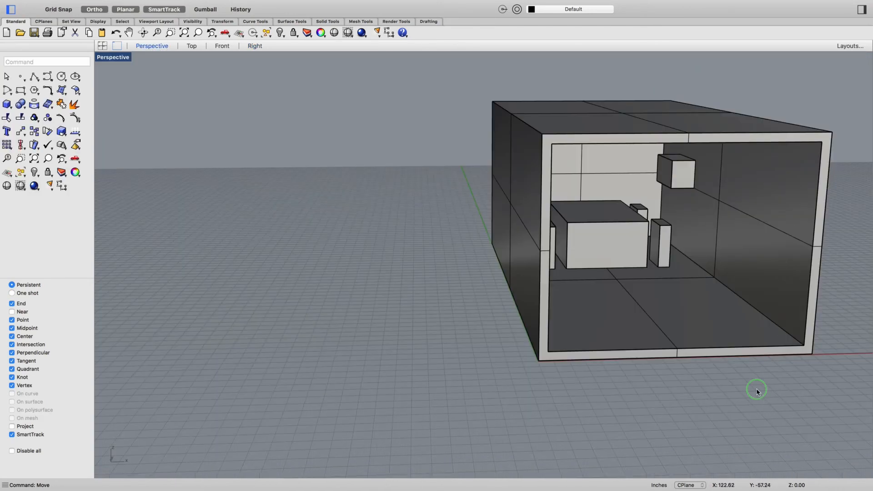
pyautogui.moveTo(755, 390); pyautogui.dragTo(639, 410)
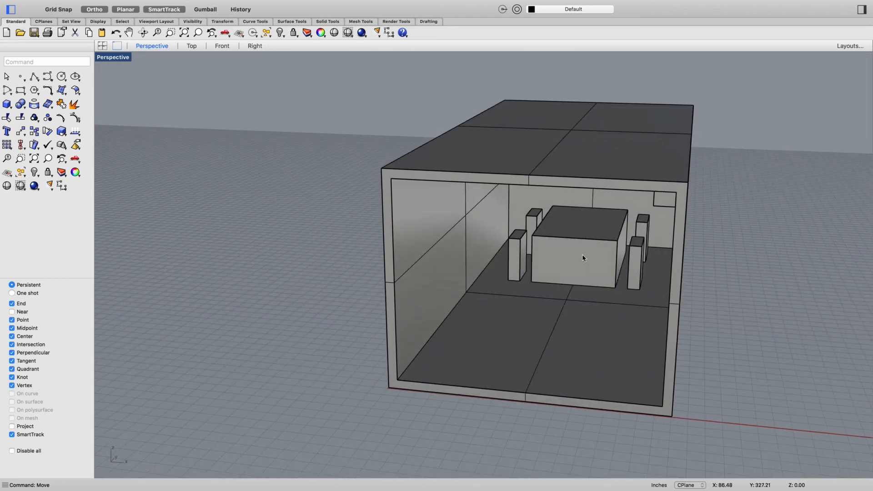
# Drag the table-and-chairs group out beside the room's outer wall and orbit to view it.
pyautogui.moveTo(582, 256); pyautogui.dragTo(607, 184)
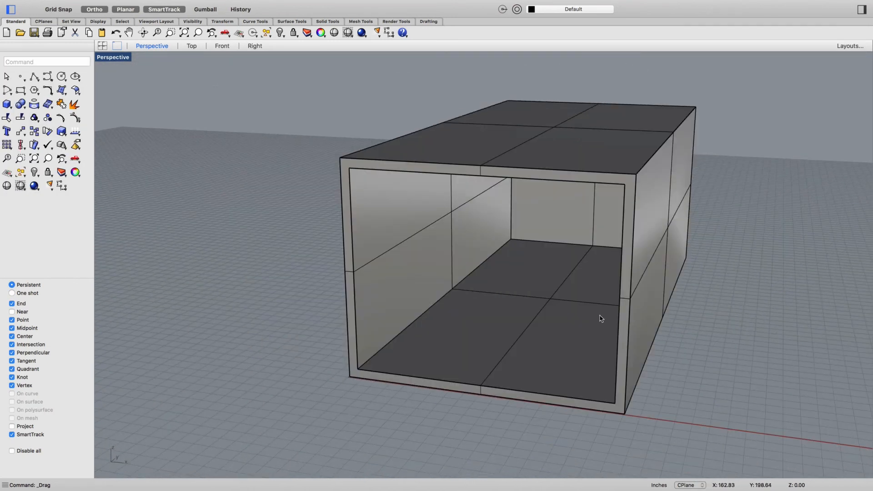
pyautogui.moveTo(322, 404)
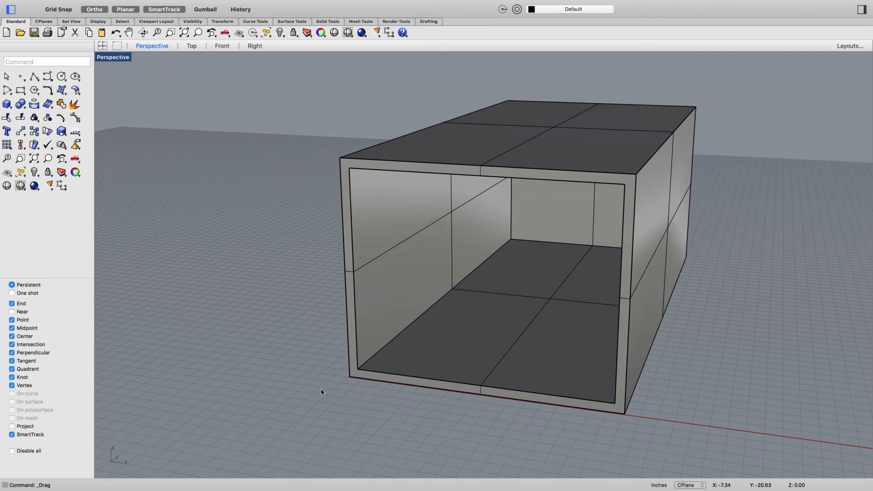
pyautogui.moveTo(320, 391); pyautogui.dragTo(367, 262)
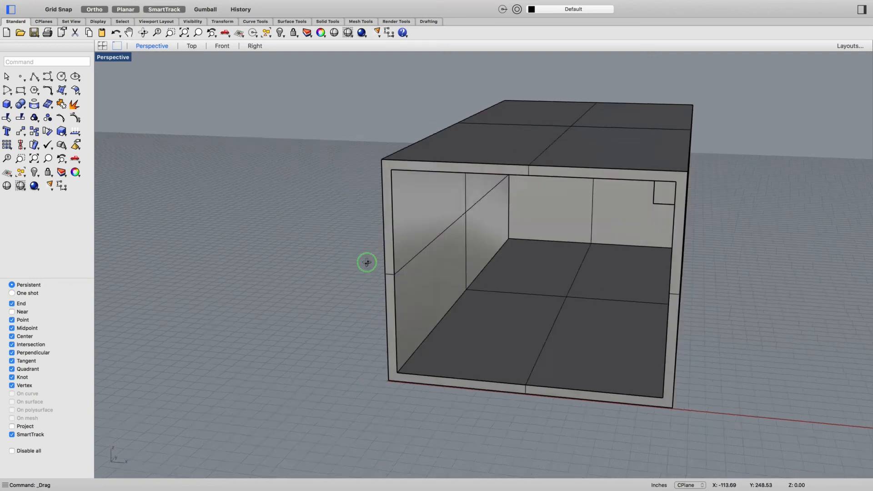
pyautogui.moveTo(366, 262); pyautogui.dragTo(743, 269)
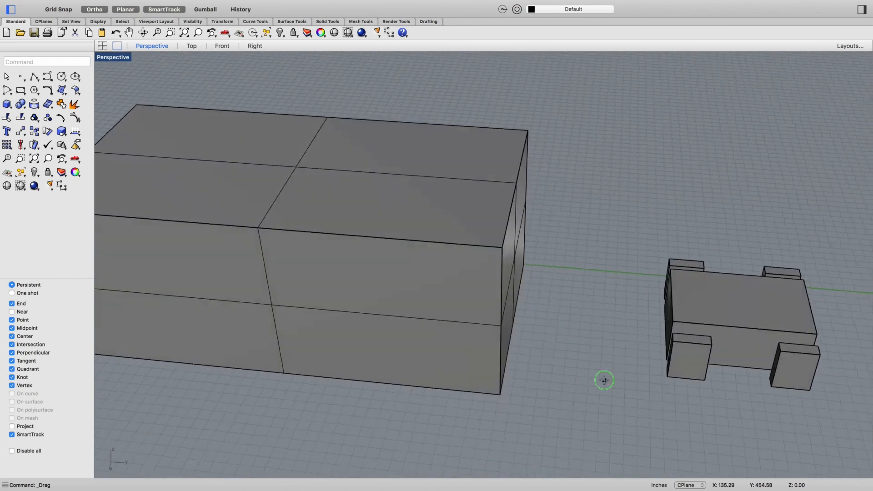
pyautogui.moveTo(604, 379); pyautogui.dragTo(749, 275)
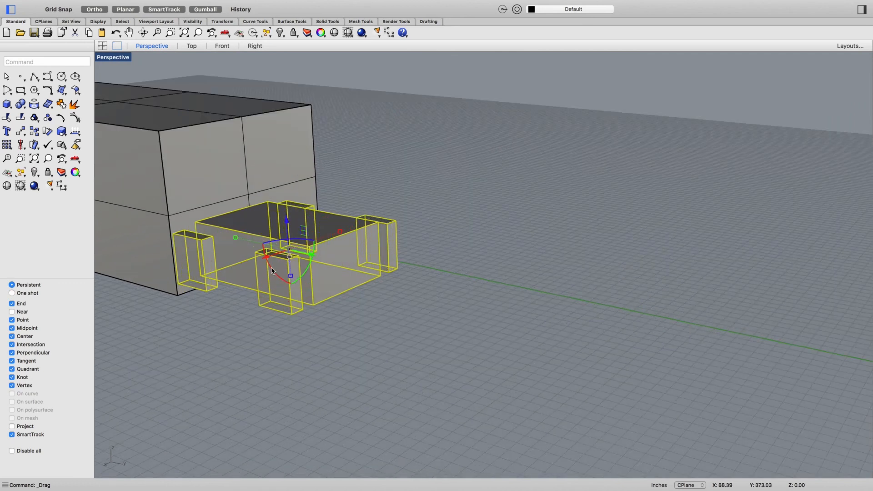
# Slide the table group farther from the room and begin adjusting it with the gumball.
pyautogui.moveTo(283, 253); pyautogui.dragTo(545, 312)
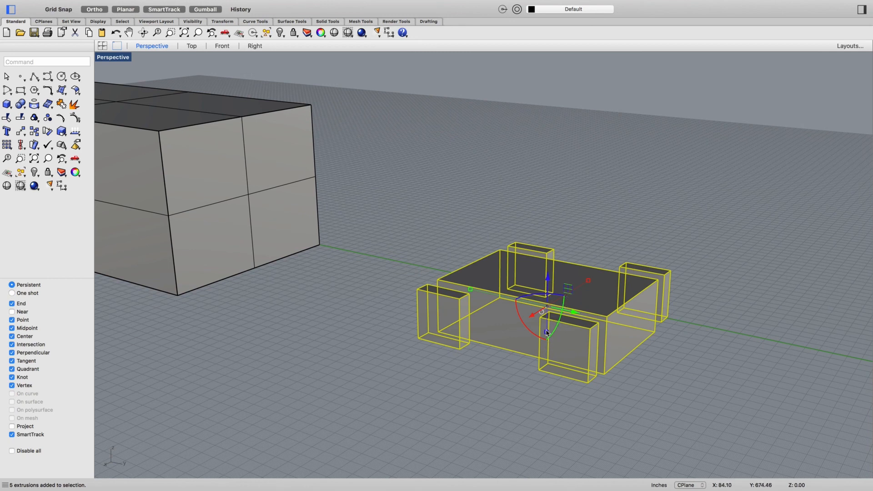
pyautogui.moveTo(541, 339)
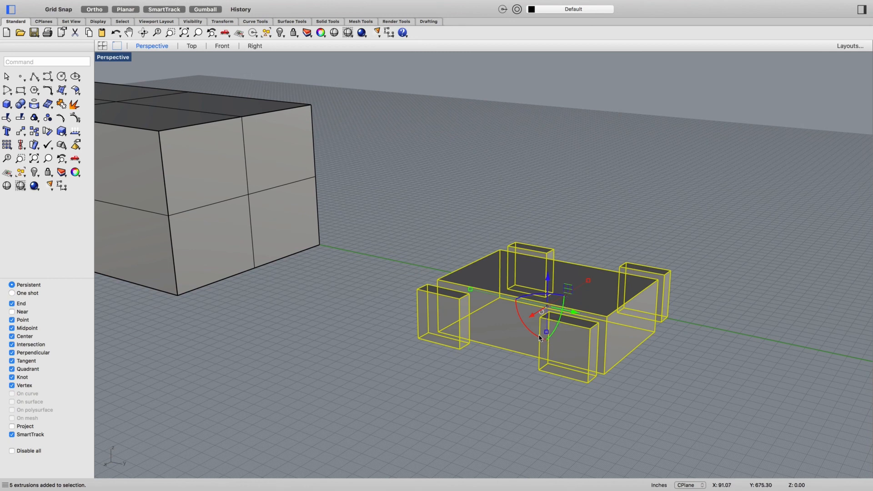
pyautogui.moveTo(545, 312); pyautogui.dragTo(523, 298)
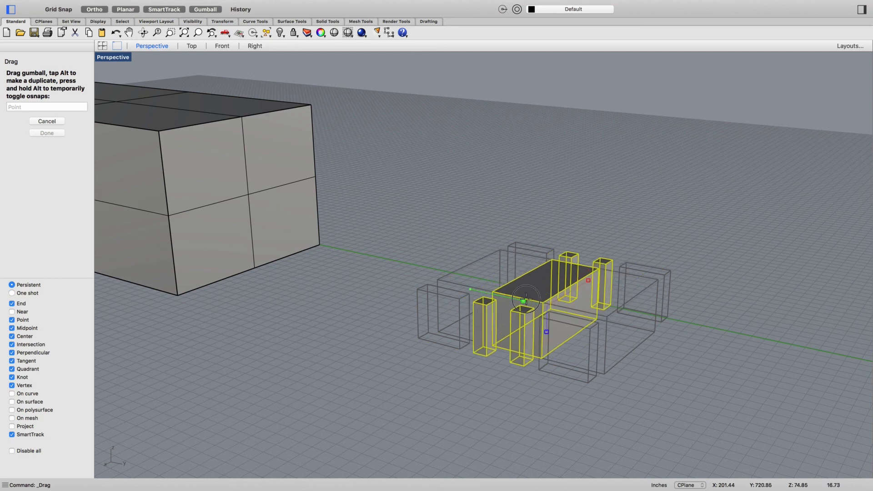
# Tip the table group onto its side and back flat, then orbit to inspect it.
pyautogui.moveTo(525, 300); pyautogui.dragTo(505, 299)
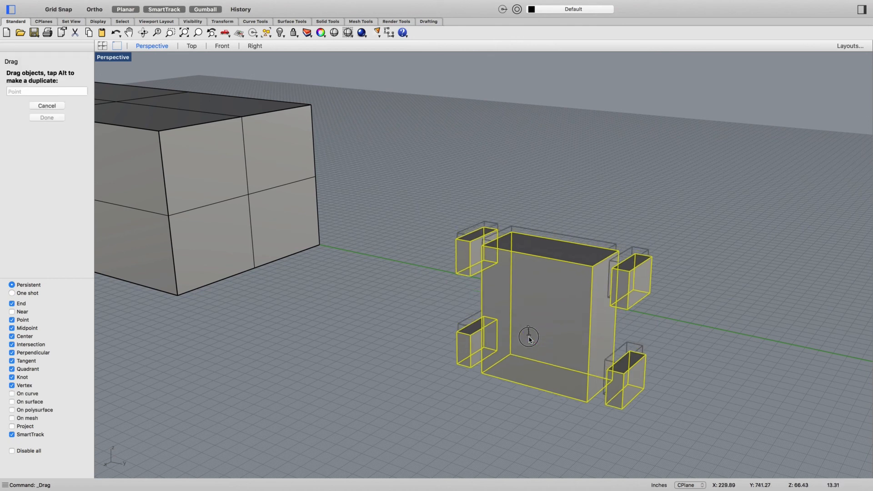
pyautogui.moveTo(528, 340); pyautogui.dragTo(471, 350)
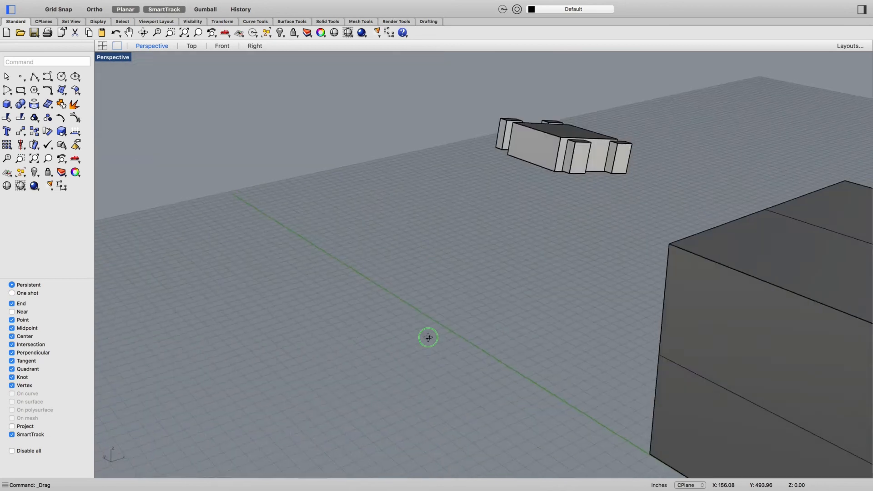
pyautogui.moveTo(428, 337); pyautogui.dragTo(794, 304)
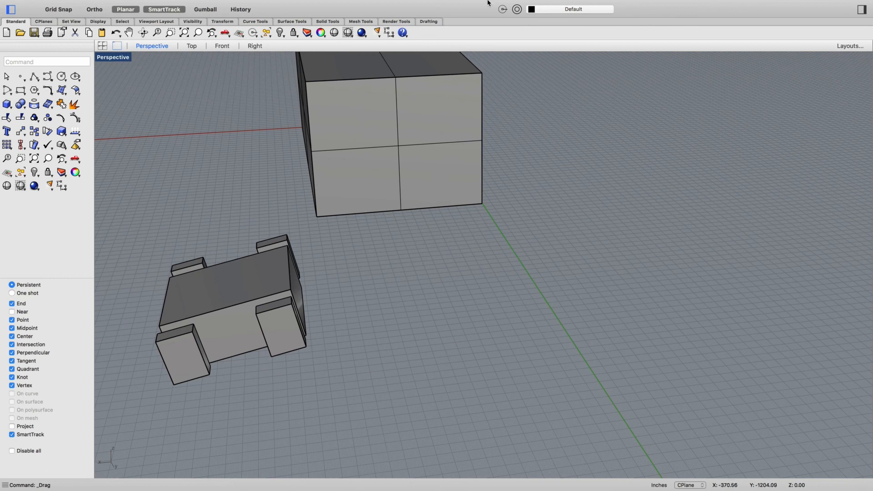
pyautogui.click(576, 4)
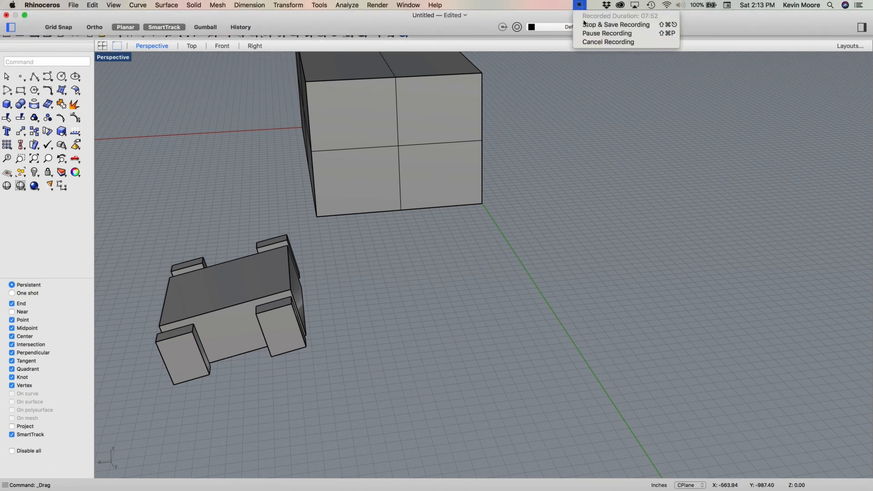